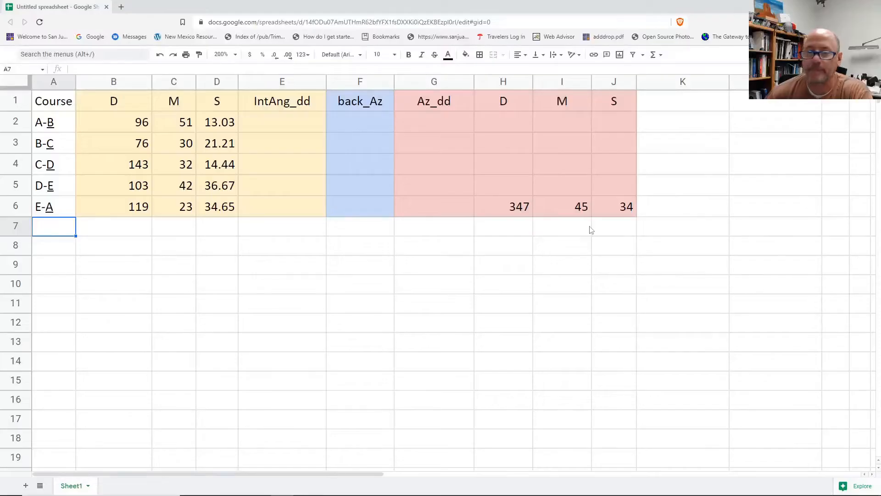
pyautogui.moveTo(362, 208)
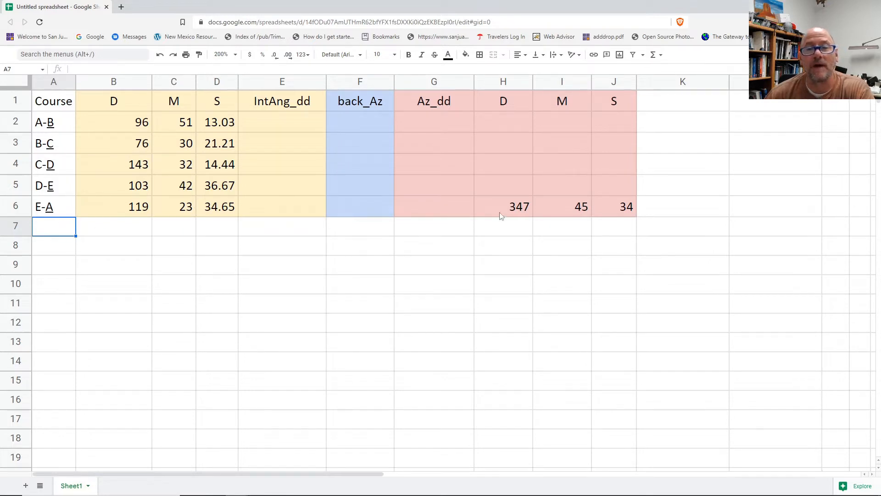
pyautogui.moveTo(39, 217)
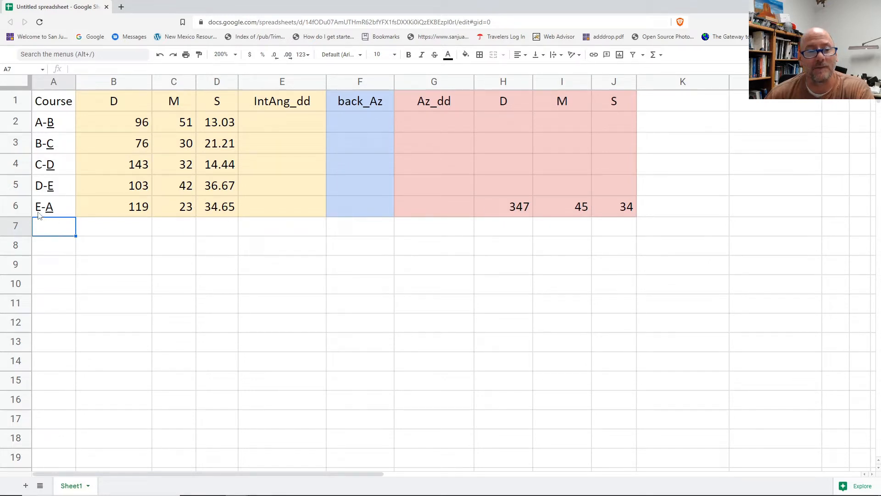
pyautogui.moveTo(61, 212)
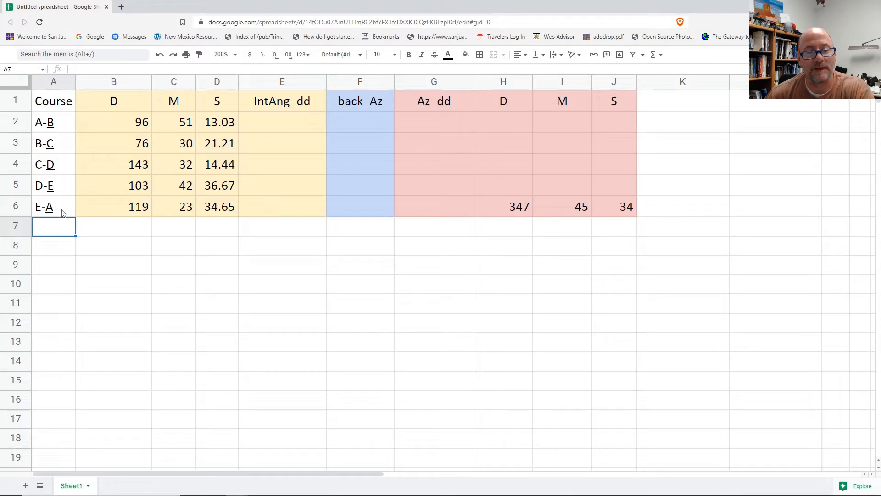
pyautogui.moveTo(482, 211)
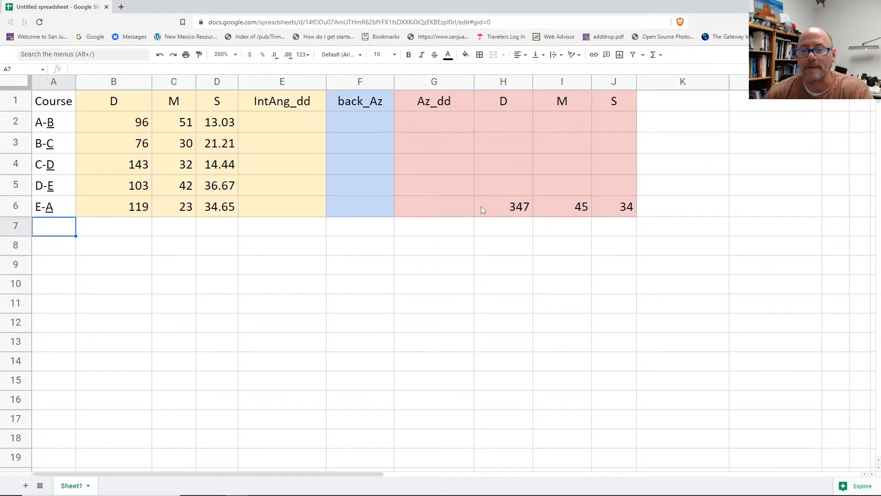
# Step: Build G6 as =H6+I6/60+J6/3600, converting 347° 45' 34" to 347.7594444
pyautogui.click(433, 207)
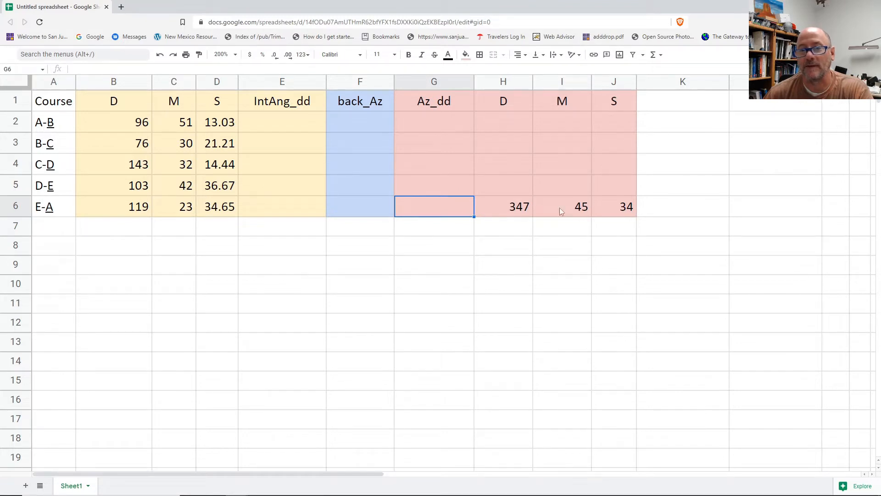
pyautogui.moveTo(139, 219)
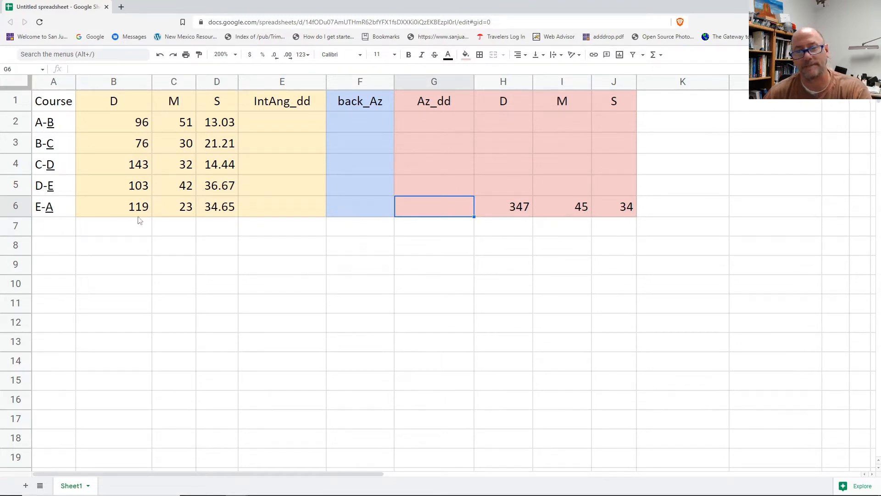
pyautogui.moveTo(354, 204)
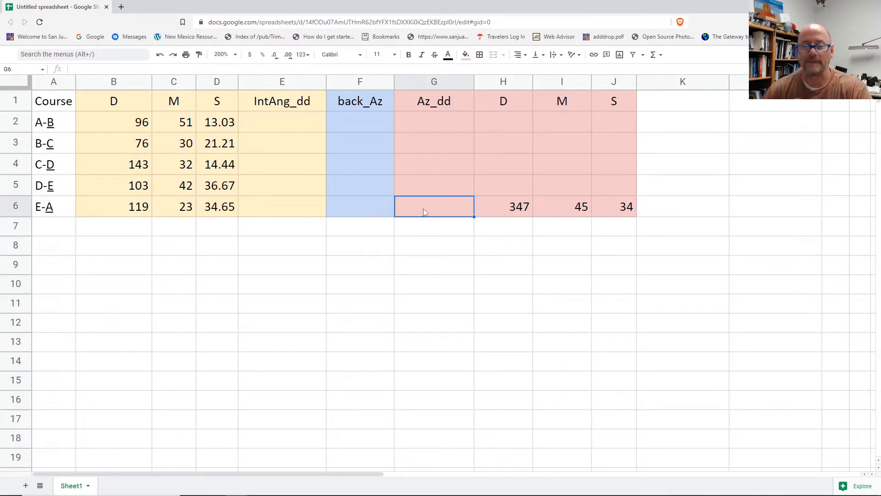
pyautogui.write('=')
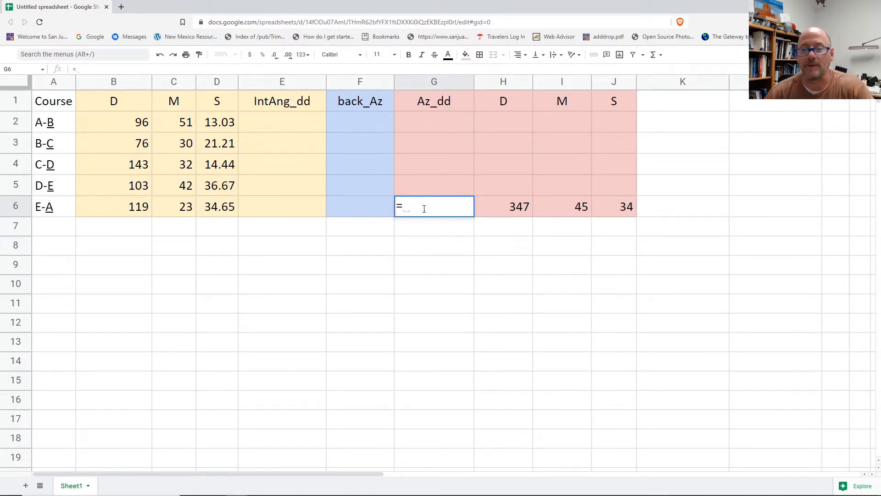
pyautogui.click(502, 206)
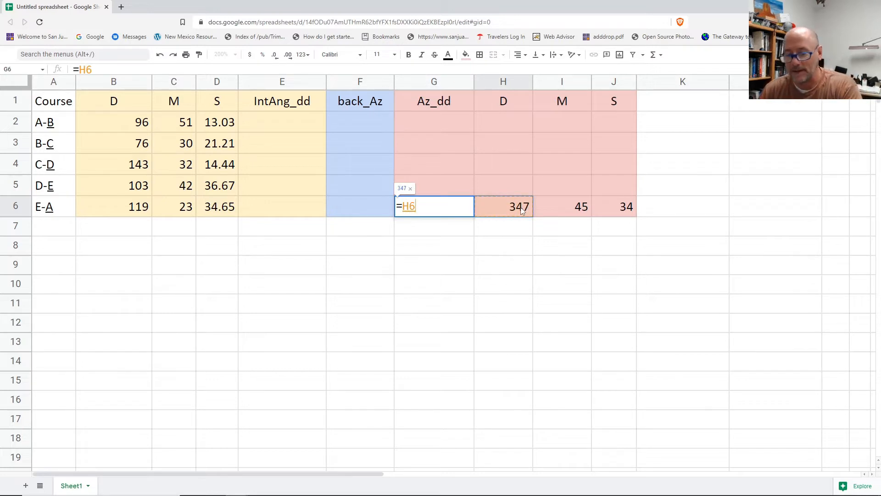
pyautogui.write('+')
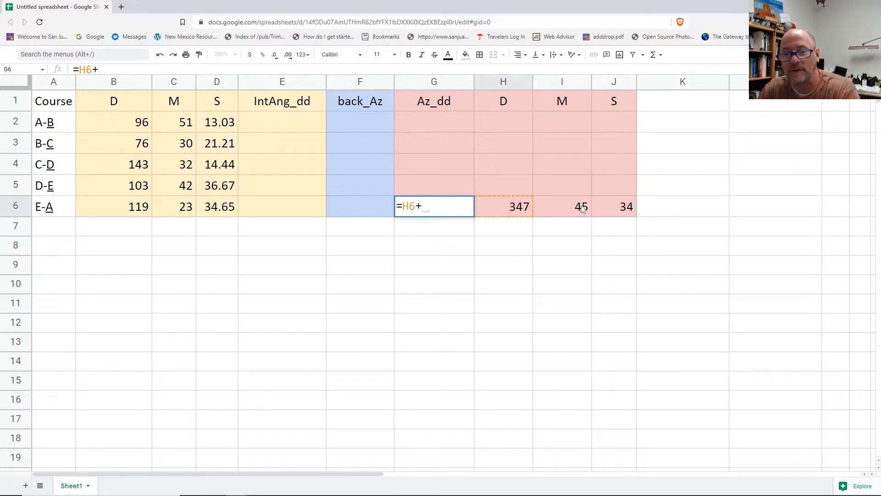
pyautogui.write('I6/60')
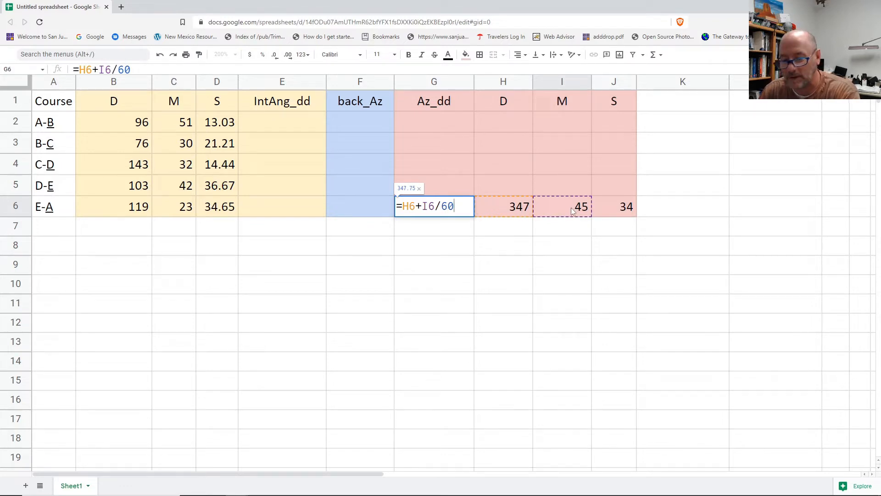
pyautogui.click(614, 207)
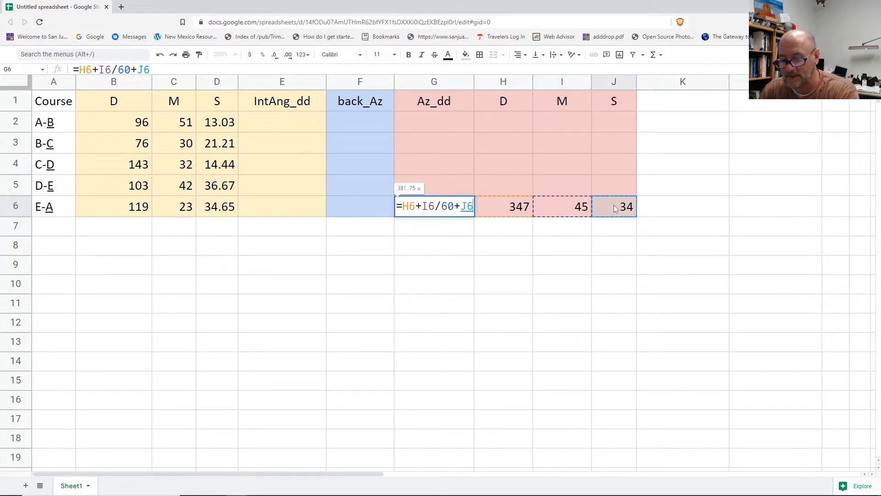
pyautogui.write('/3600')
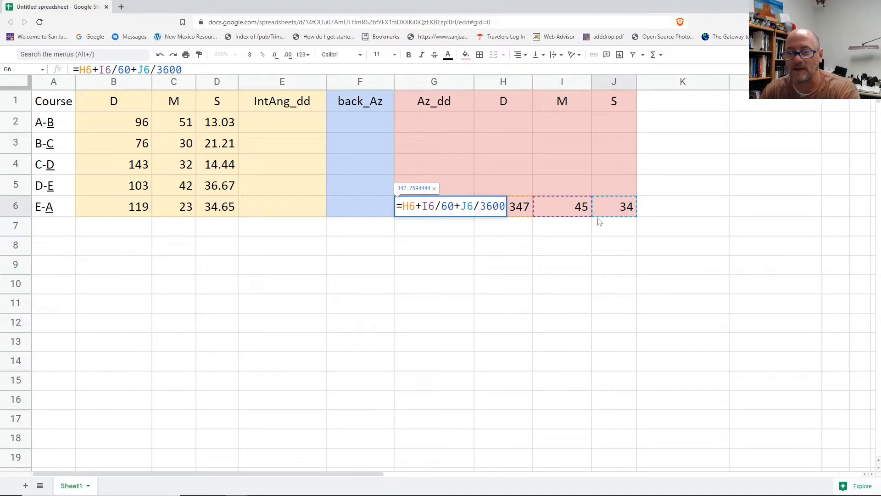
pyautogui.moveTo(522, 219)
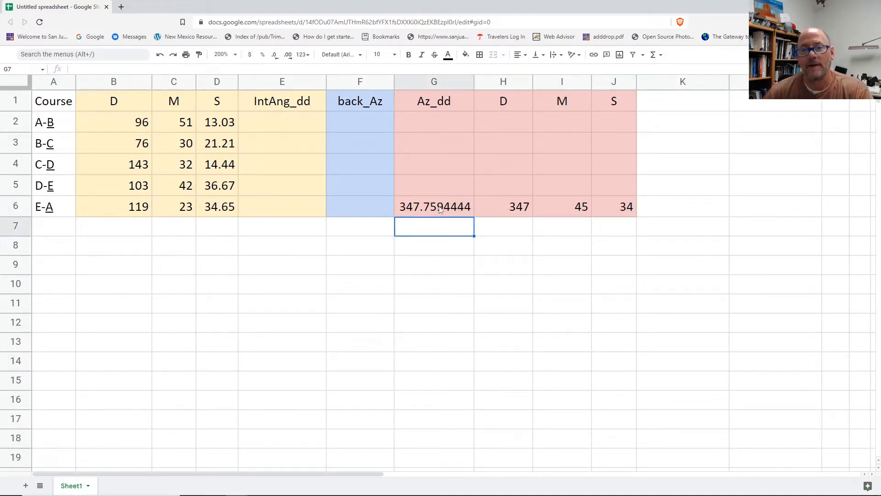
pyautogui.moveTo(370, 214)
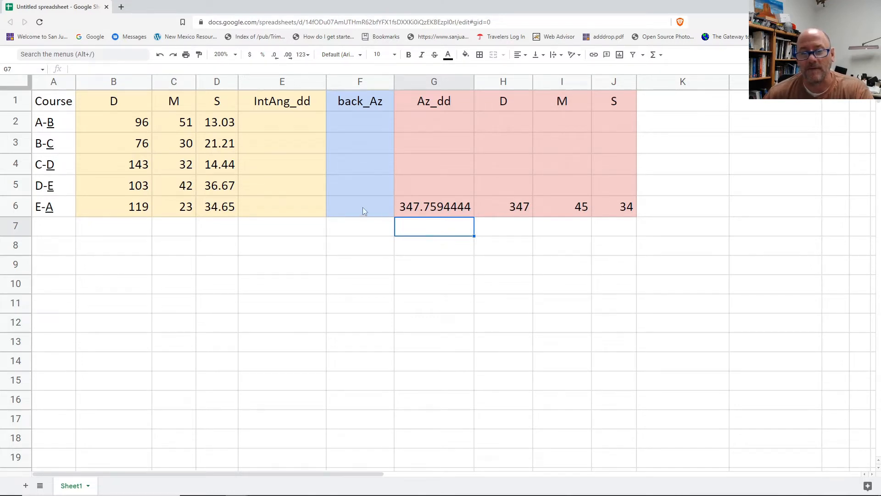
# Step: Enter F6 as =if(G6>180,G6-180,G6+180), giving E-A's back azimuth 167.759444
pyautogui.click(360, 207)
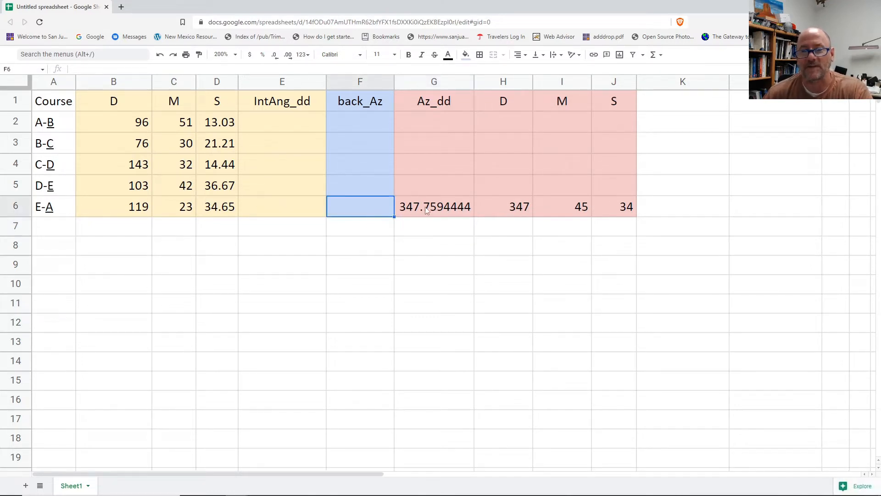
pyautogui.moveTo(387, 141)
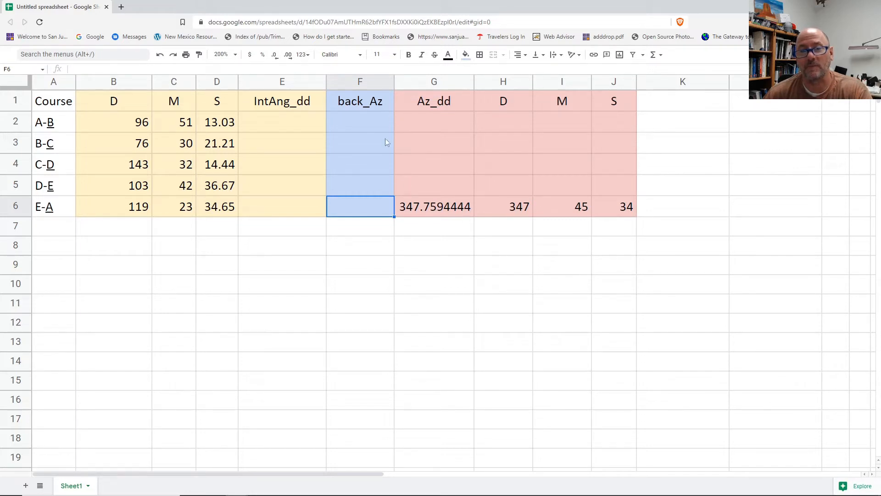
pyautogui.moveTo(426, 215)
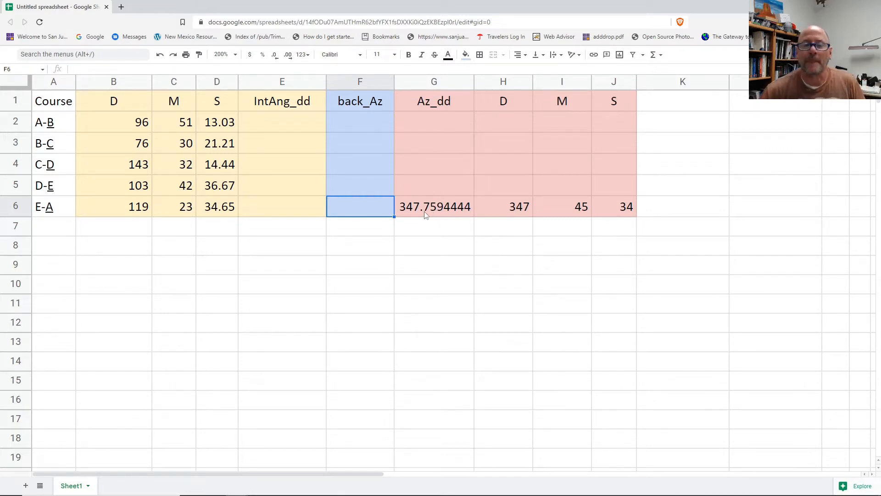
pyautogui.click(434, 206)
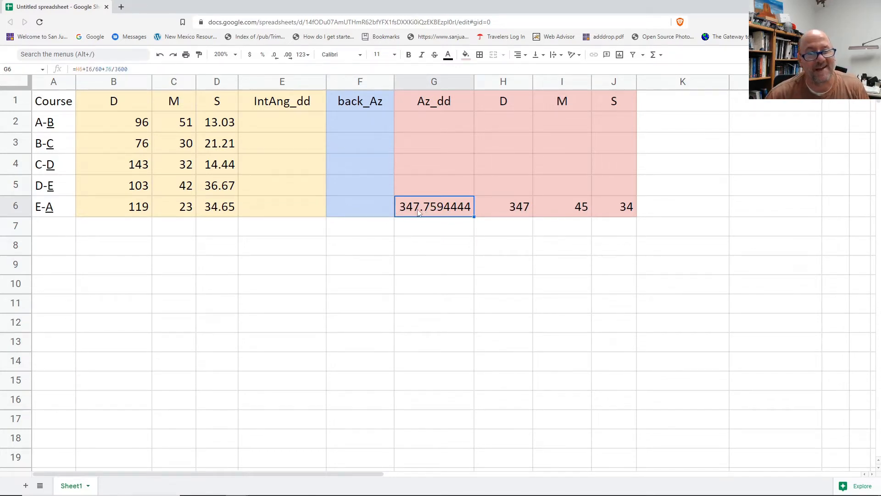
pyautogui.click(360, 206)
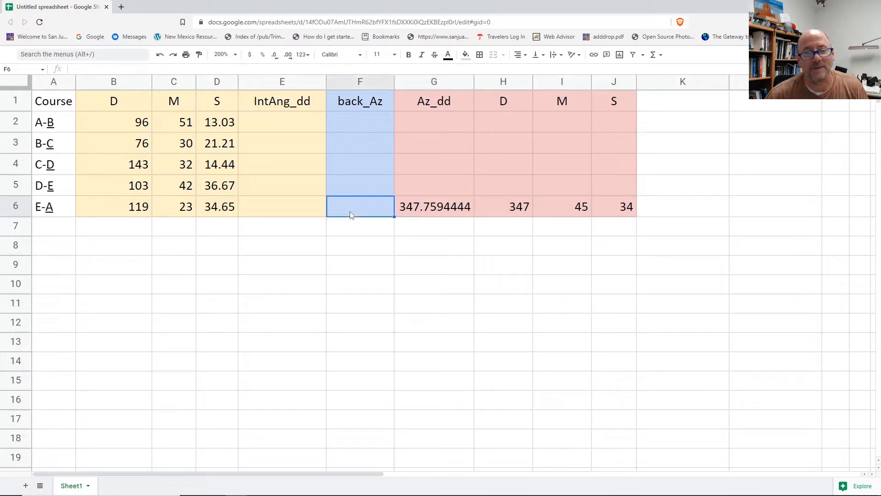
pyautogui.write('=')
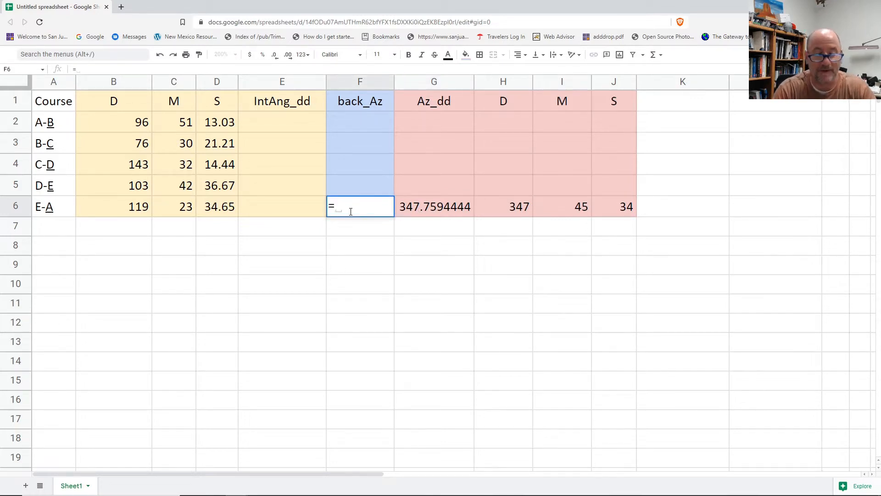
pyautogui.write('if(')
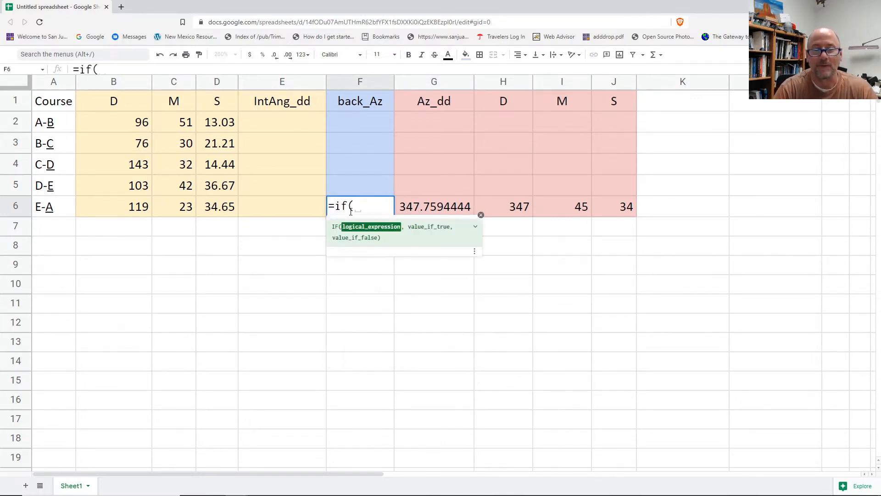
pyautogui.click(434, 207)
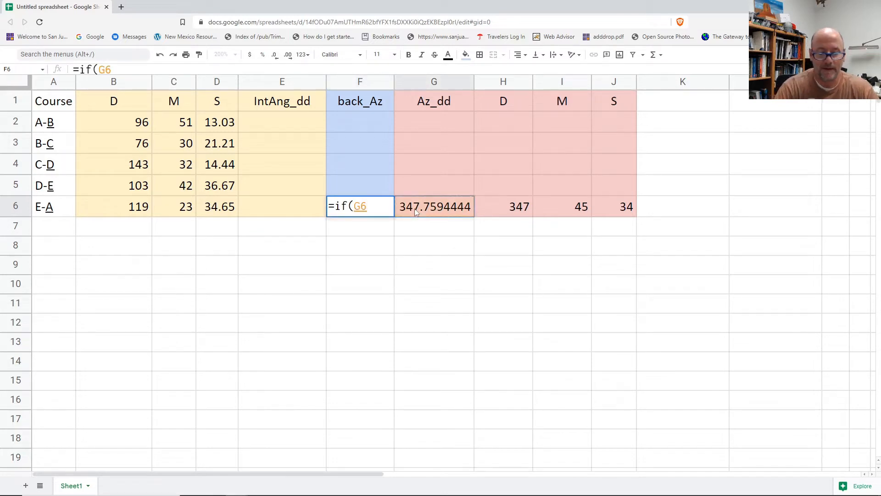
pyautogui.write('>')
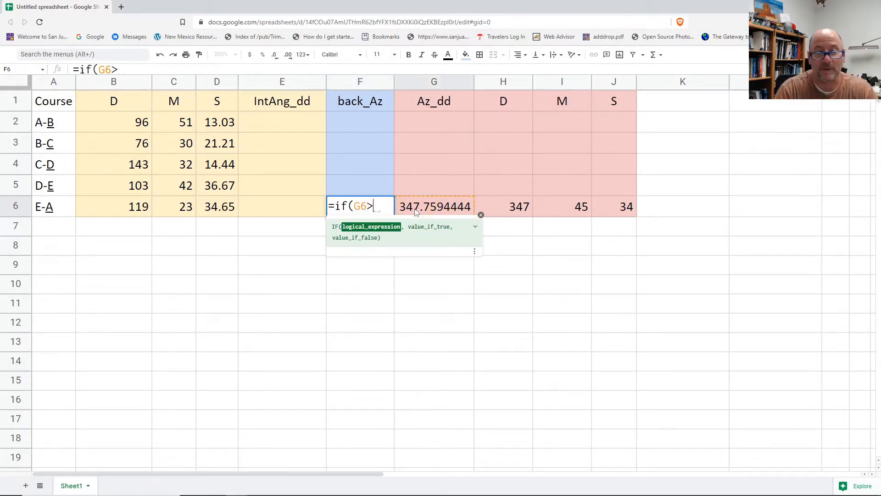
pyautogui.write('180')
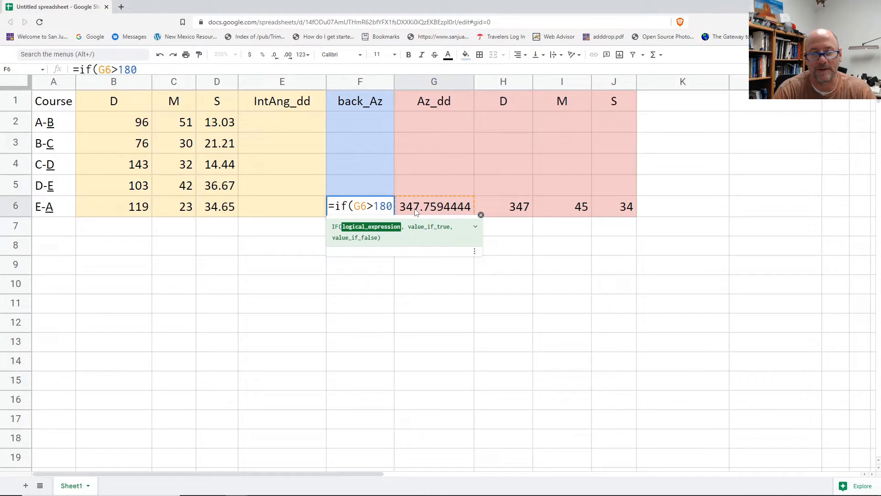
pyautogui.write(',')
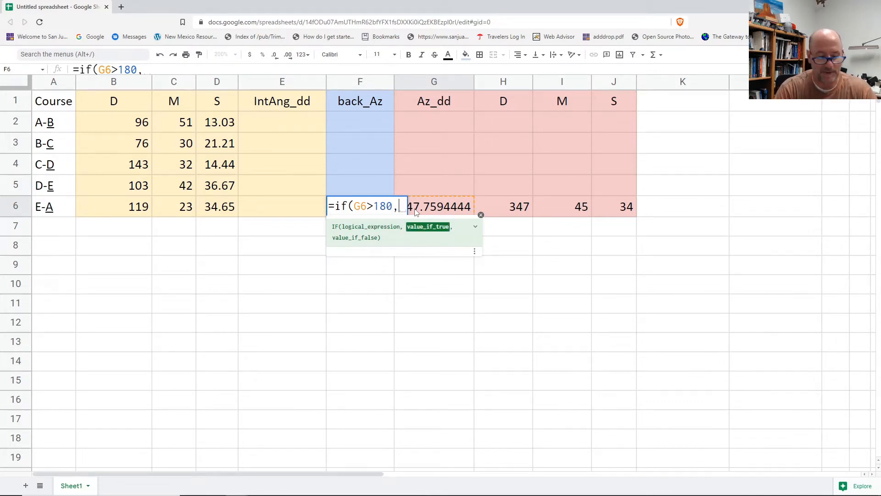
pyautogui.write('g6-')
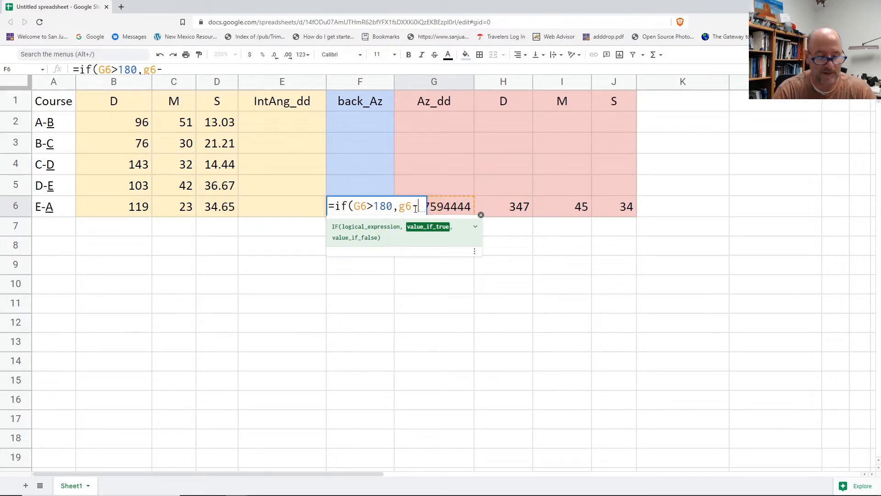
pyautogui.write('180,')
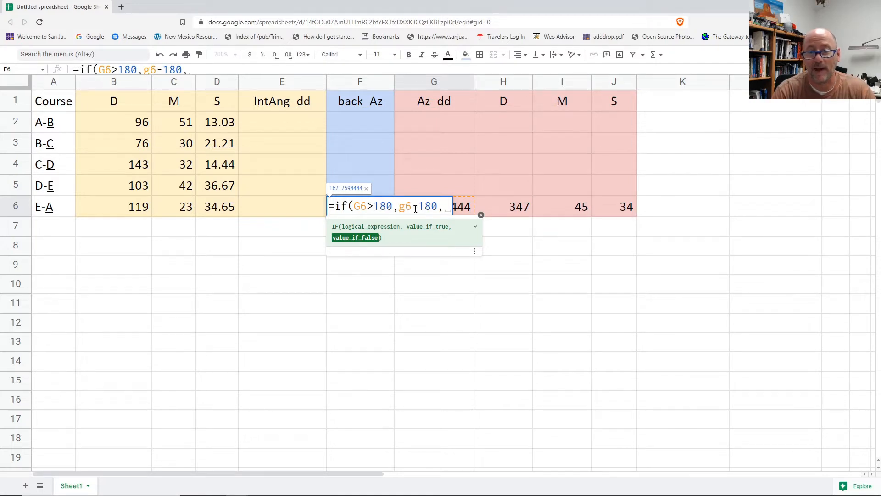
pyautogui.write('g')
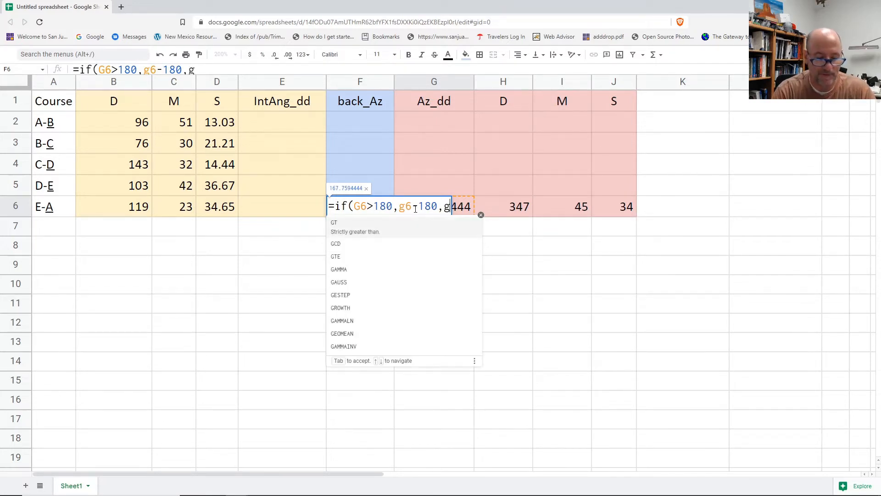
pyautogui.write('+')
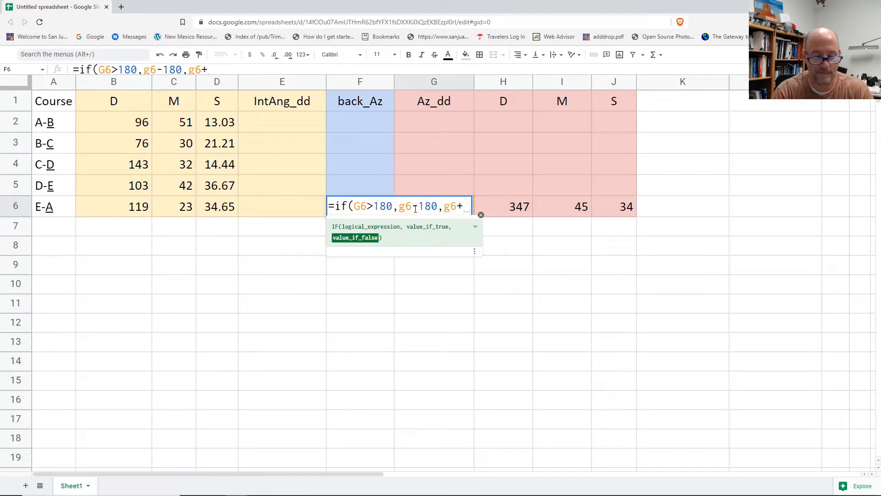
pyautogui.write('180)')
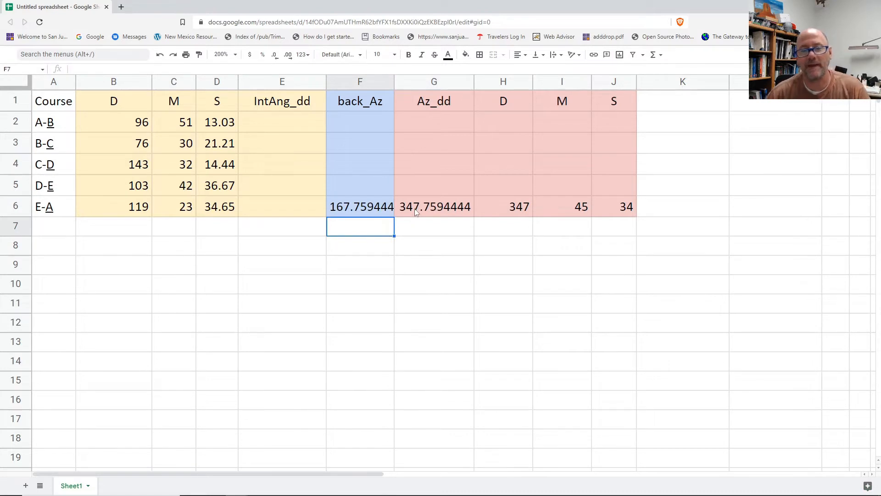
pyautogui.moveTo(397, 212)
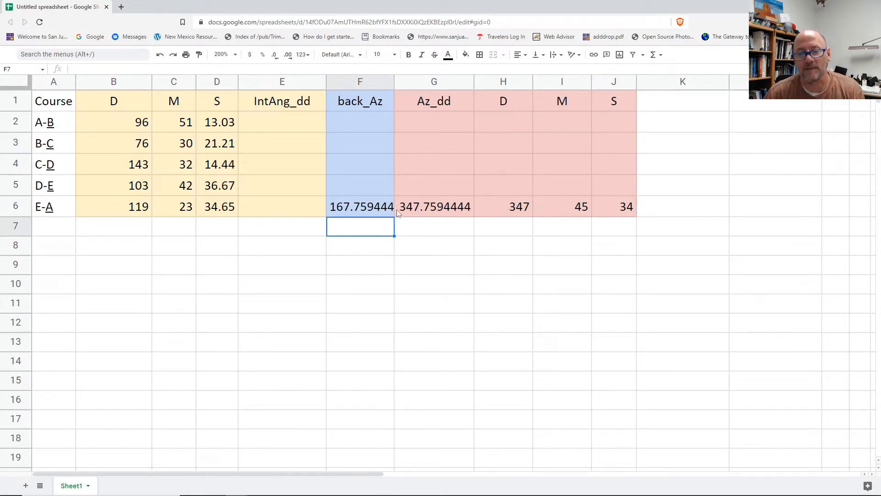
# Step: Copy F6's back-azimuth IF formula into F2:F5, each showing 180 for blank azimuths
pyautogui.click(360, 206)
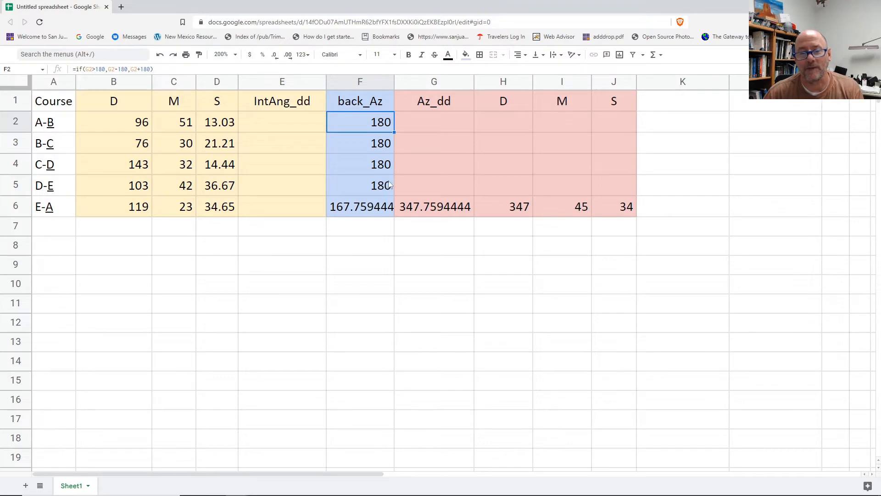
pyautogui.moveTo(427, 191)
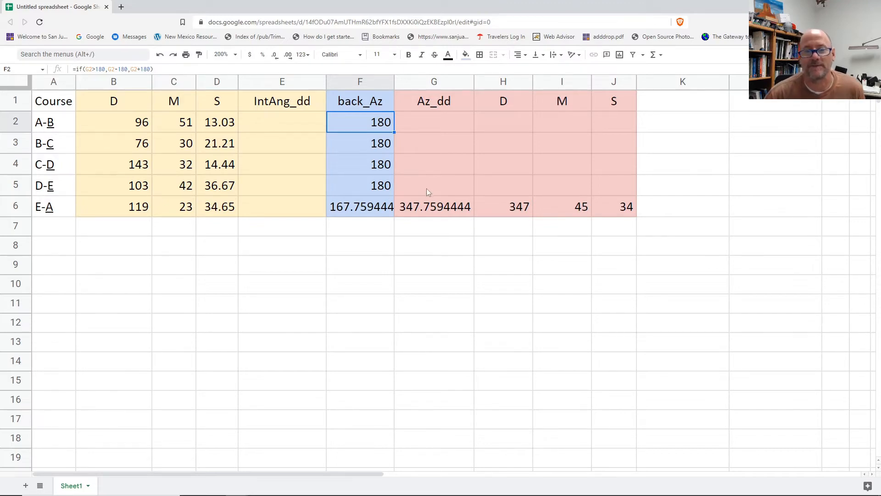
pyautogui.moveTo(365, 132)
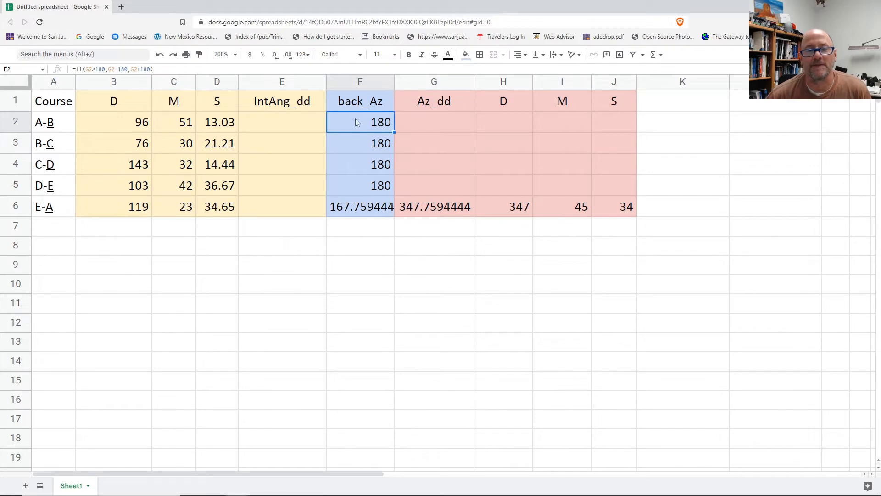
pyautogui.click(282, 122)
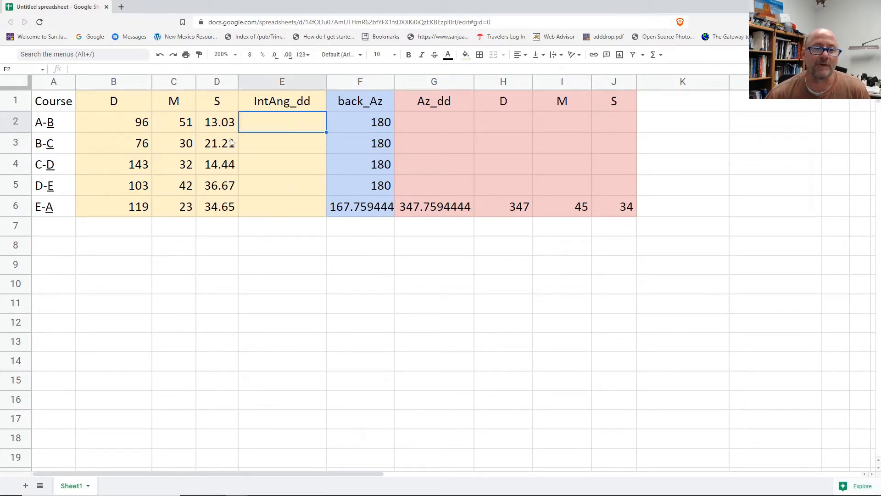
# Step: Enter E2 as =B2+C2/60+D2/3600 and autofill to E6, e.g. A-B 96.85361944
pyautogui.write('=')
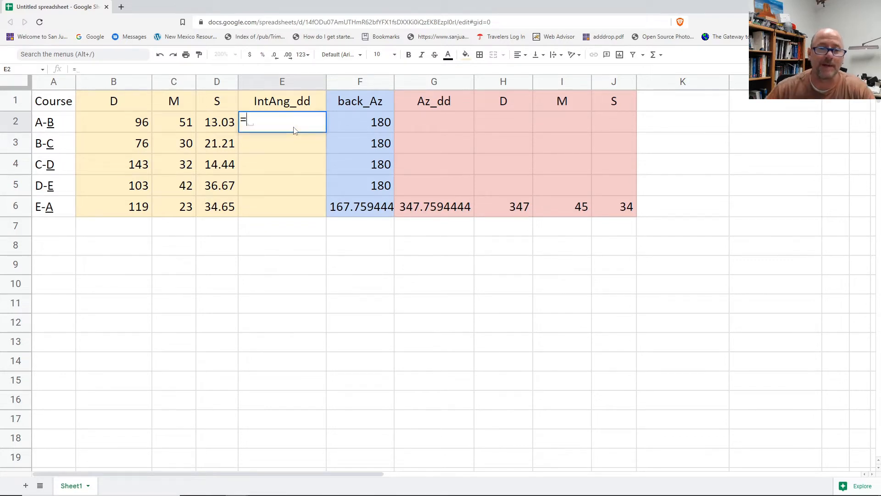
pyautogui.click(113, 121)
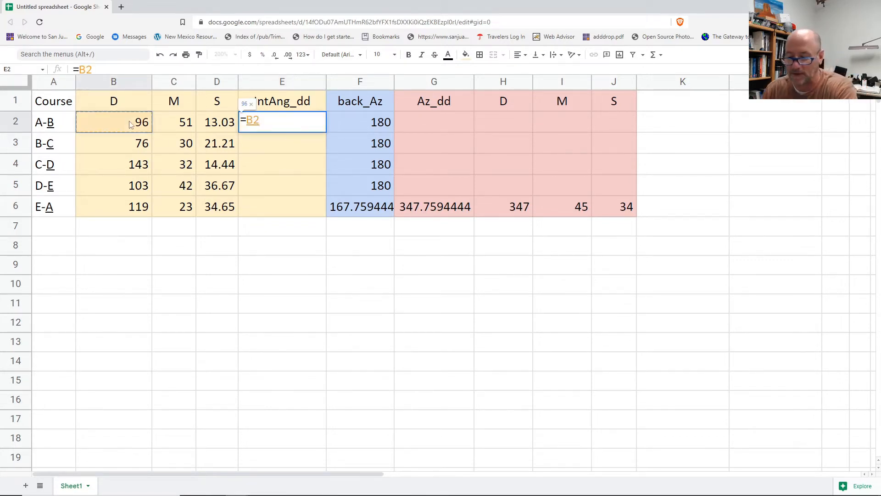
pyautogui.write('+C2/6')
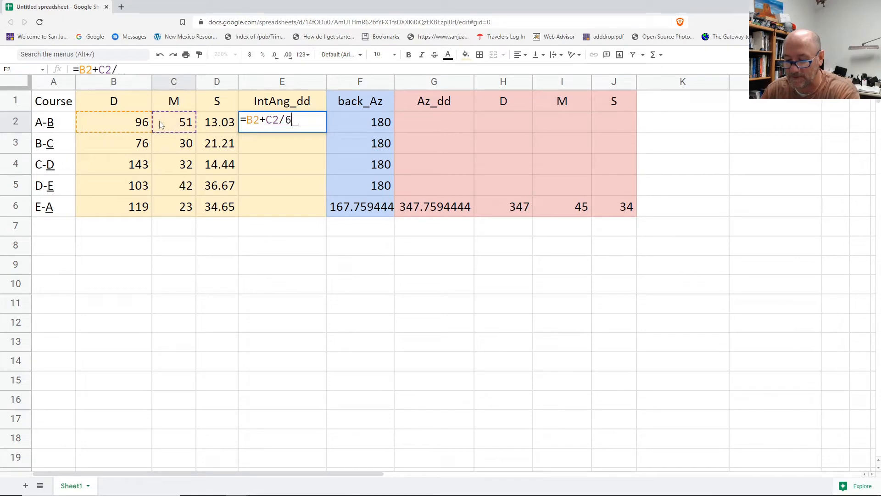
pyautogui.write('0+')
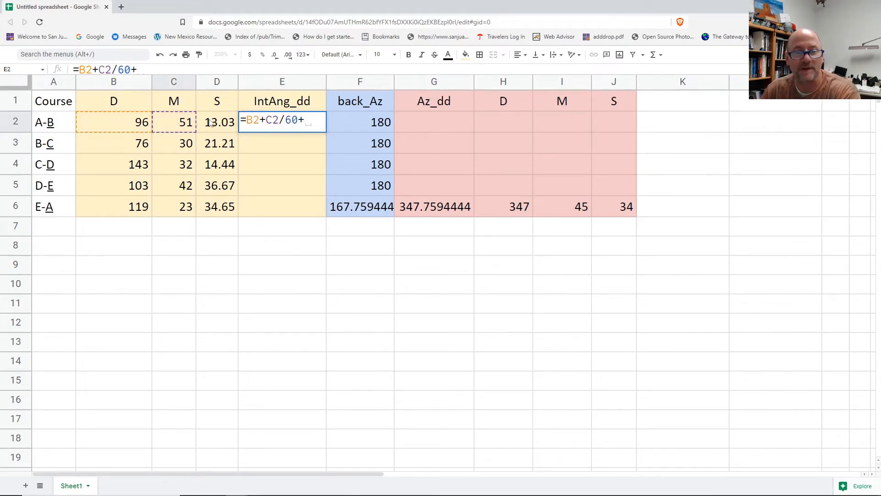
pyautogui.write('D2/360')
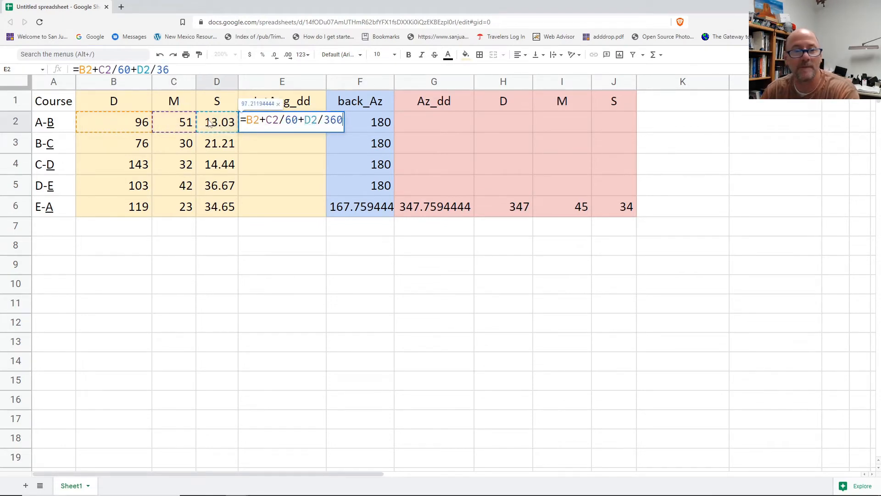
pyautogui.press('Return')
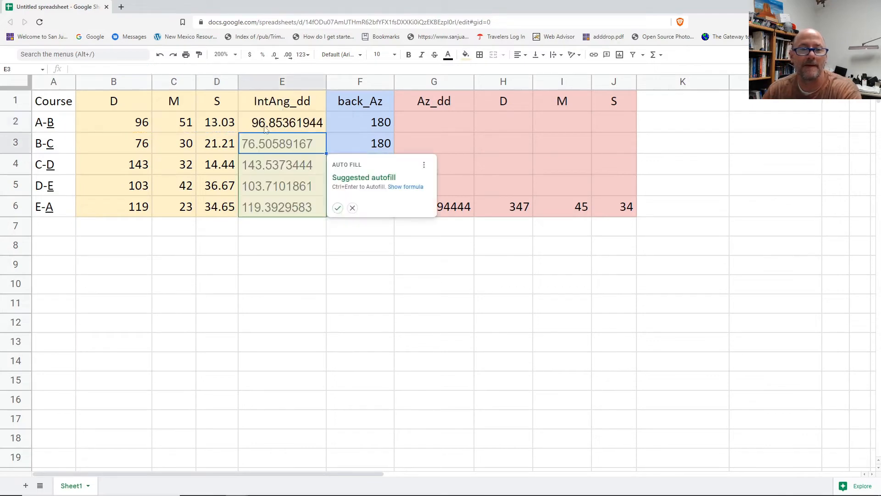
pyautogui.click(337, 208)
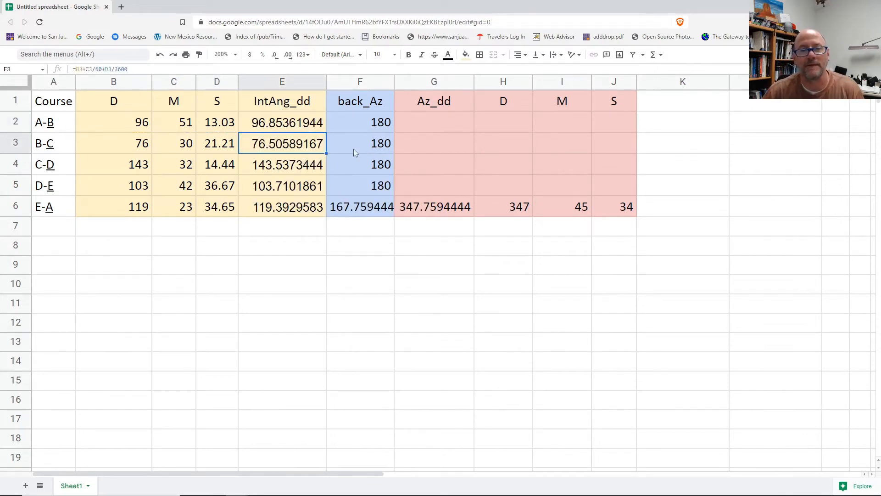
pyautogui.click(360, 121)
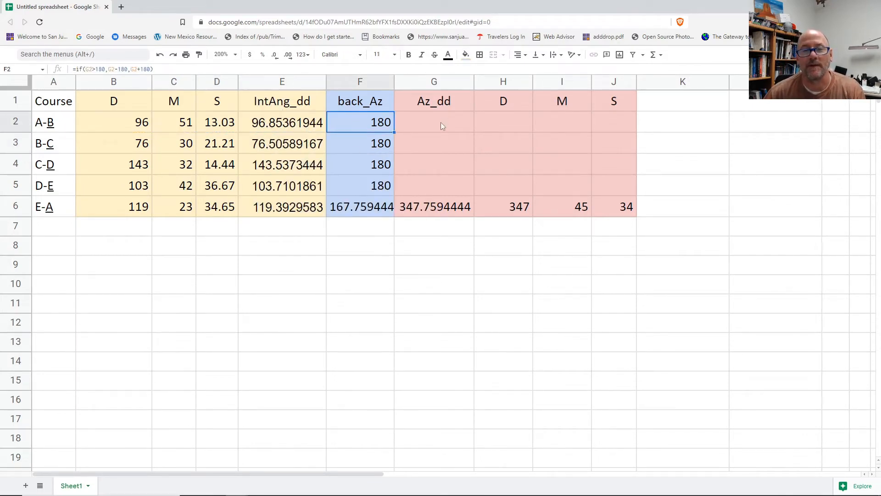
pyautogui.click(434, 122)
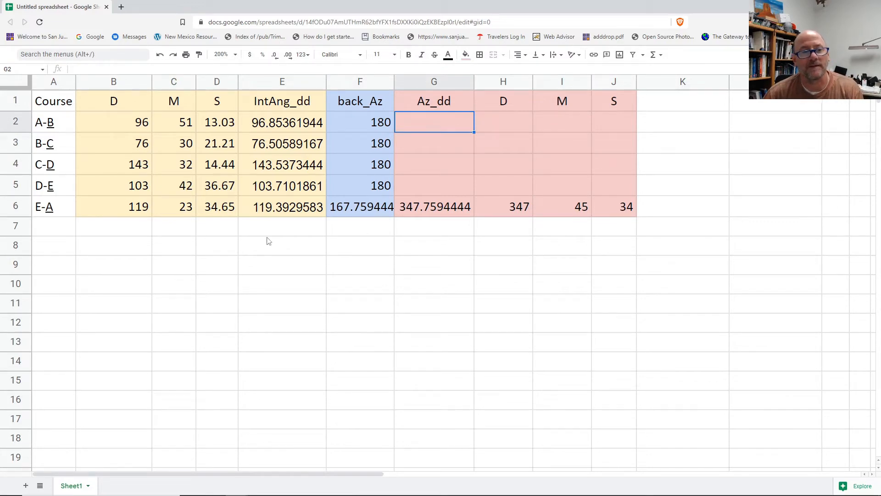
pyautogui.moveTo(442, 218)
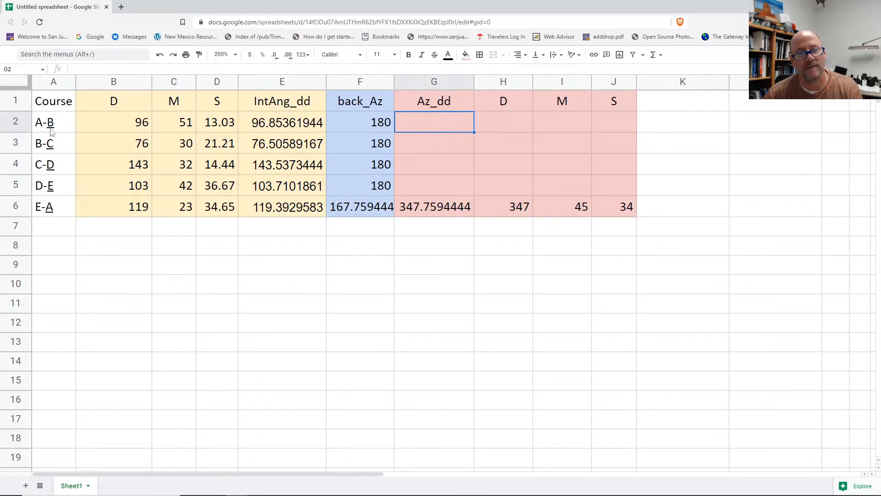
pyautogui.moveTo(65, 130)
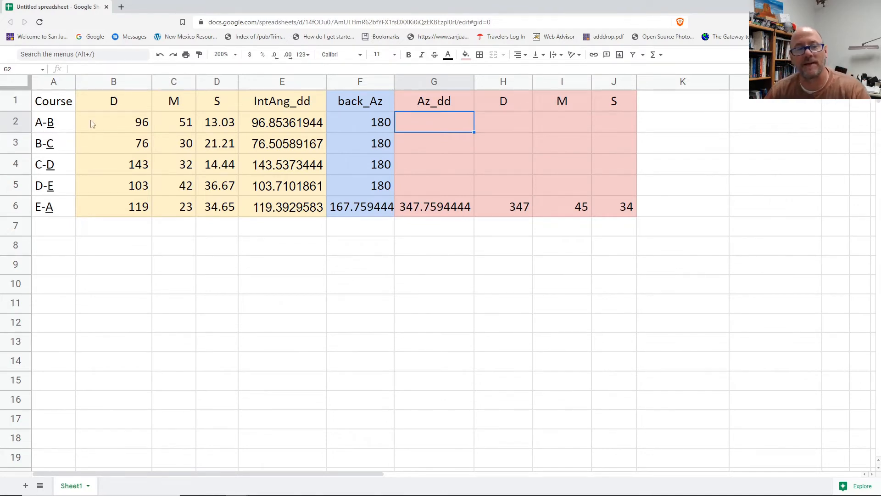
pyautogui.moveTo(114, 130)
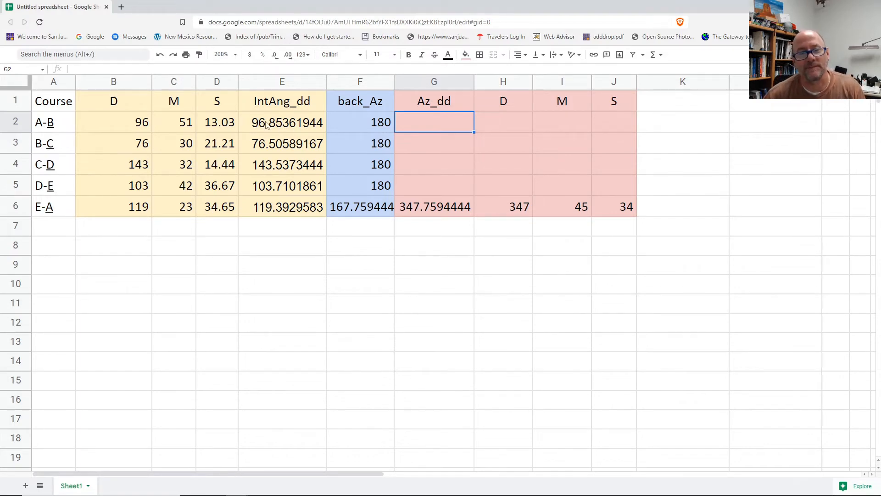
pyautogui.moveTo(450, 214)
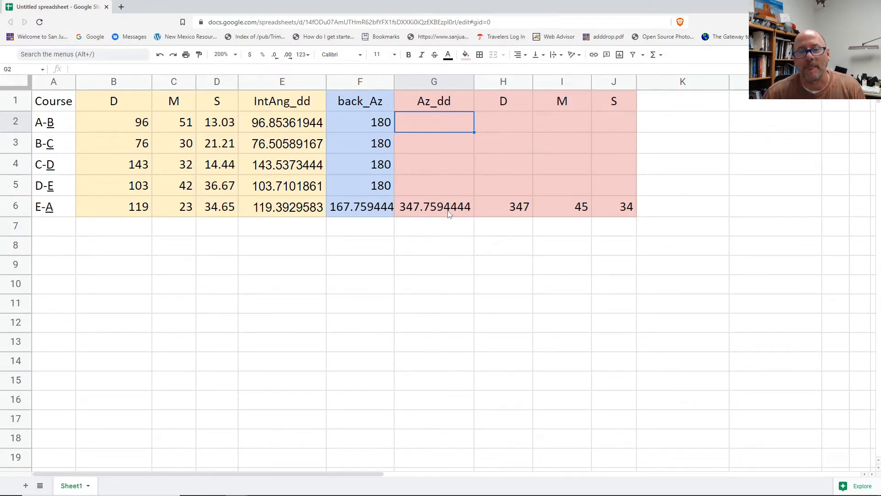
pyautogui.moveTo(415, 131)
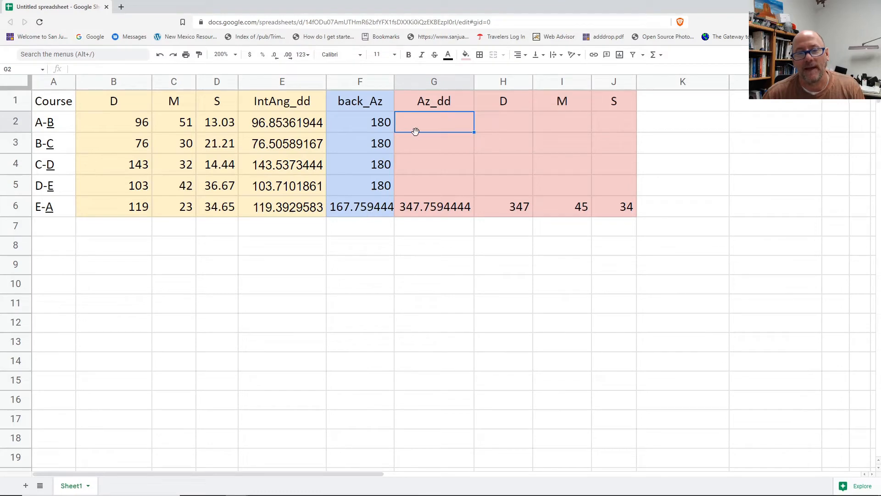
pyautogui.moveTo(377, 214)
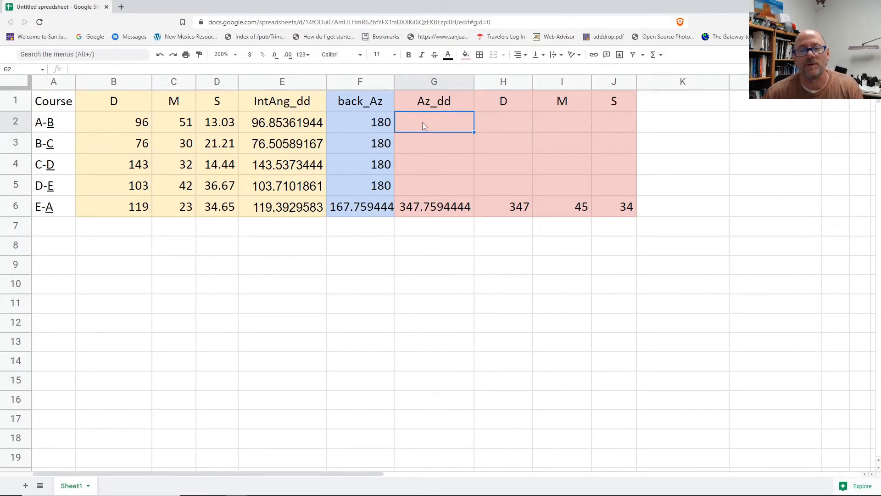
pyautogui.moveTo(424, 259)
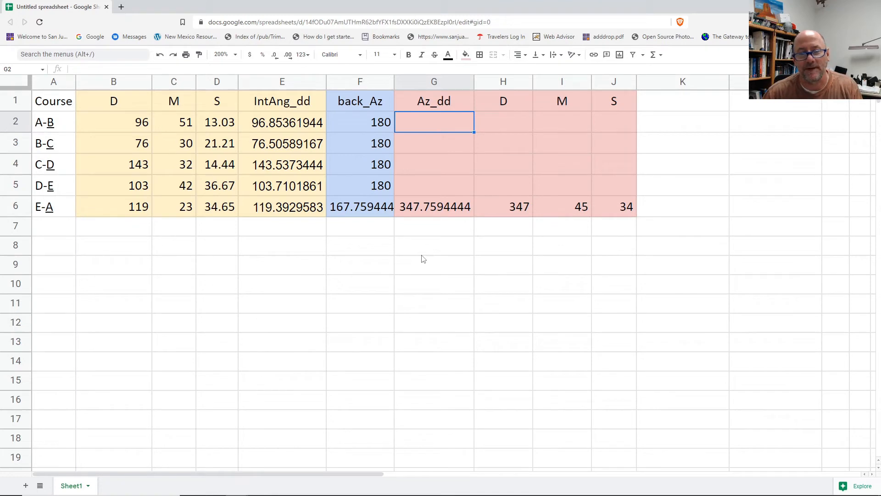
pyautogui.moveTo(374, 212)
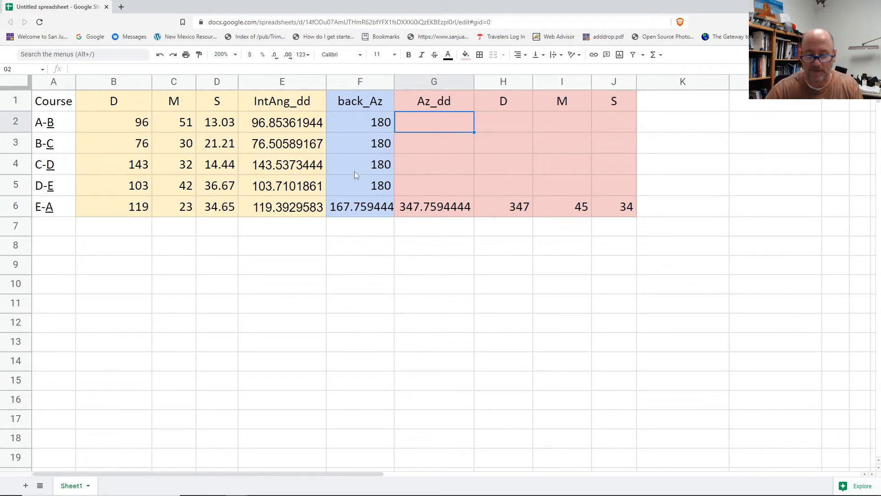
# Step: Start G2 as the E-A back azimuth F6 minus the A-B interior angle
pyautogui.write('=')
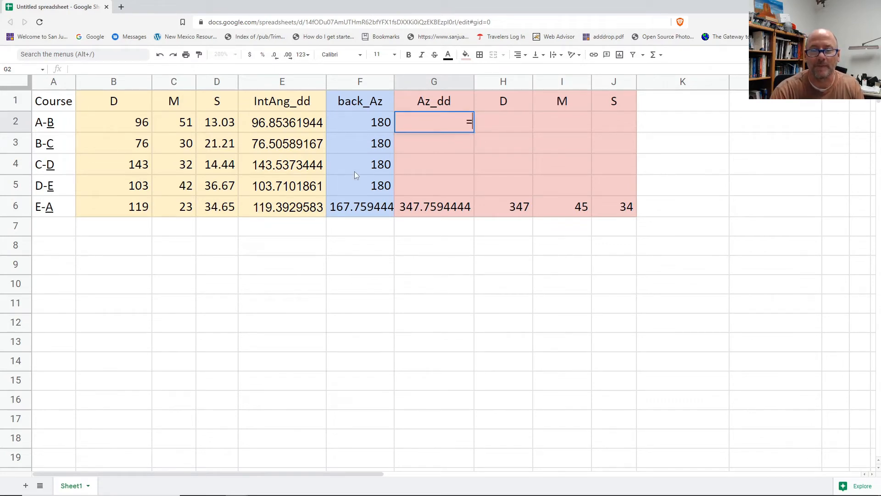
pyautogui.write('=')
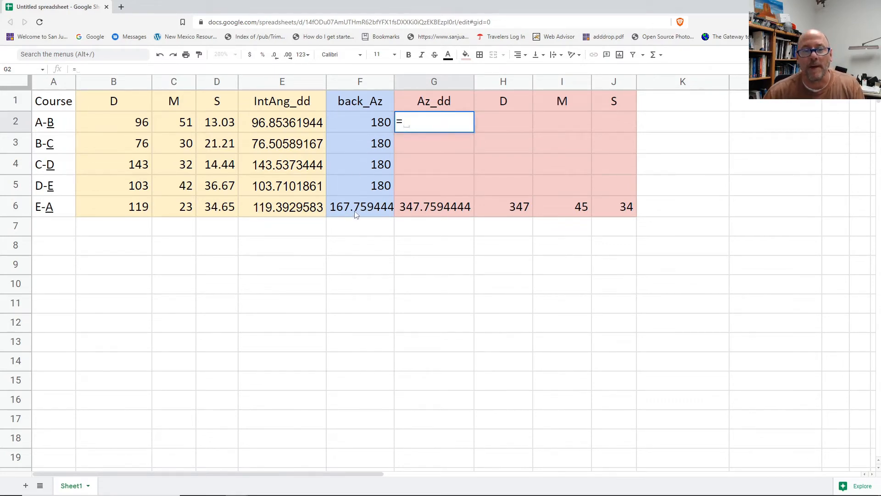
pyautogui.click(360, 206)
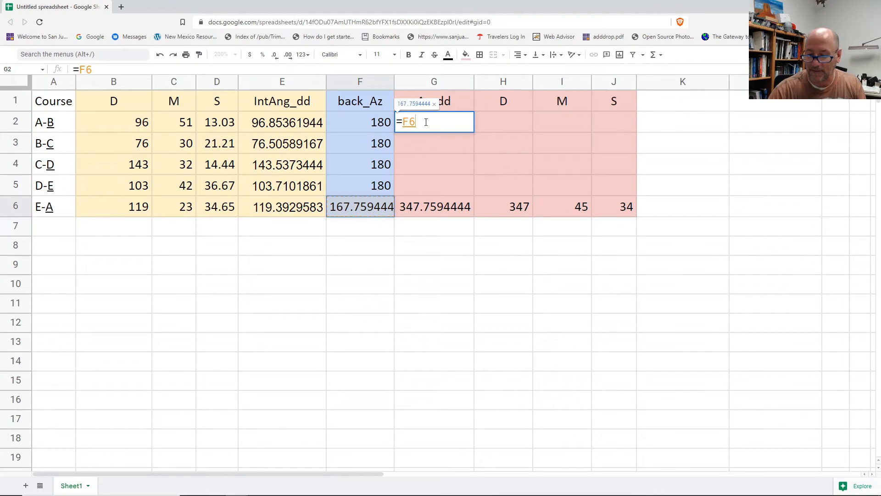
pyautogui.write('-')
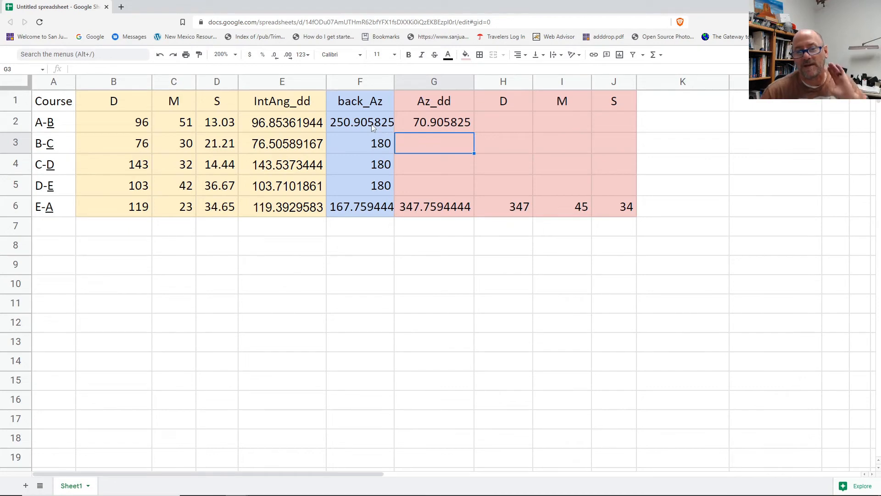
pyautogui.moveTo(292, 149)
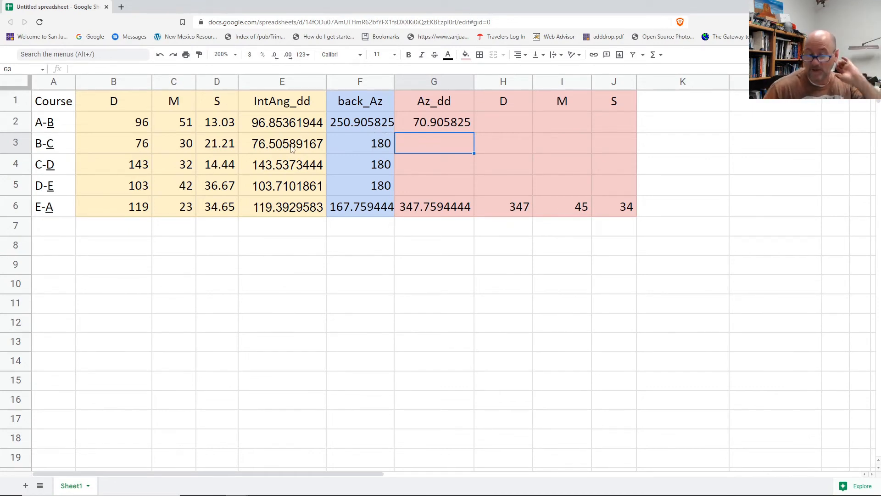
# Step: Make G2 =if((F6-E2)<0,F6-E2+360,F6-E2), giving A-B azimuth 70.905825
pyautogui.write('=F6-E2')
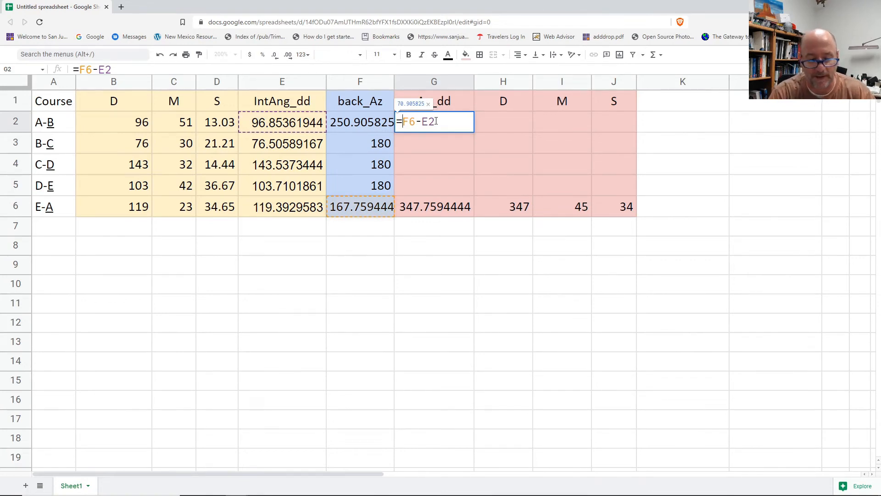
pyautogui.write('if')
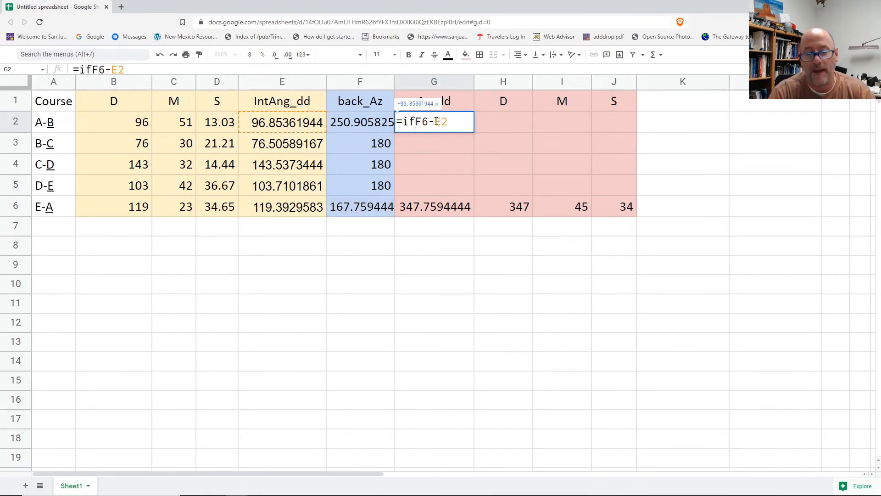
pyautogui.write('(')
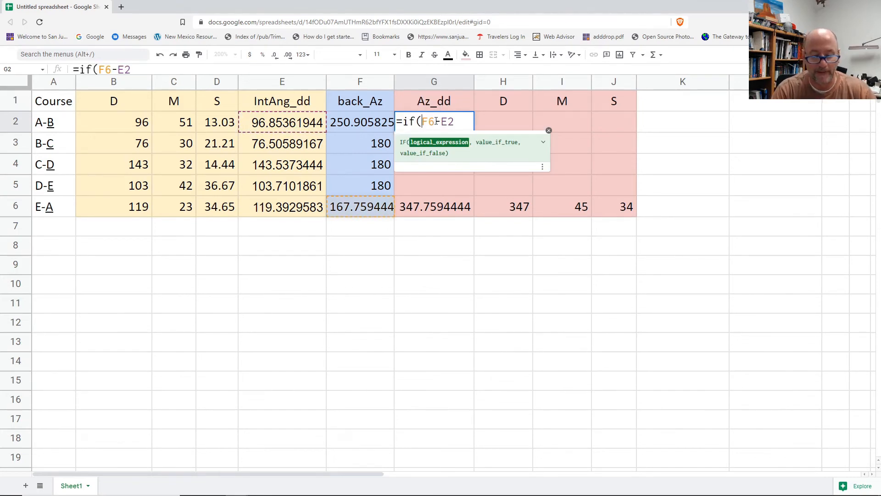
pyautogui.write('(')
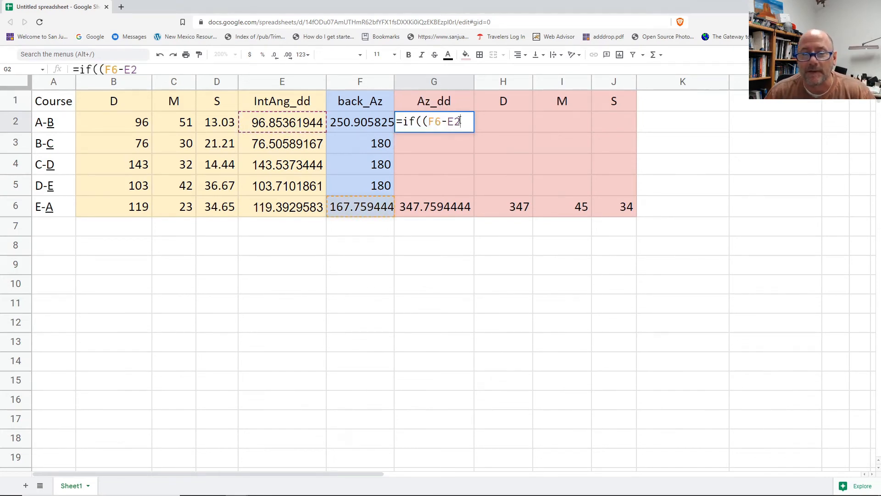
pyautogui.write(')')
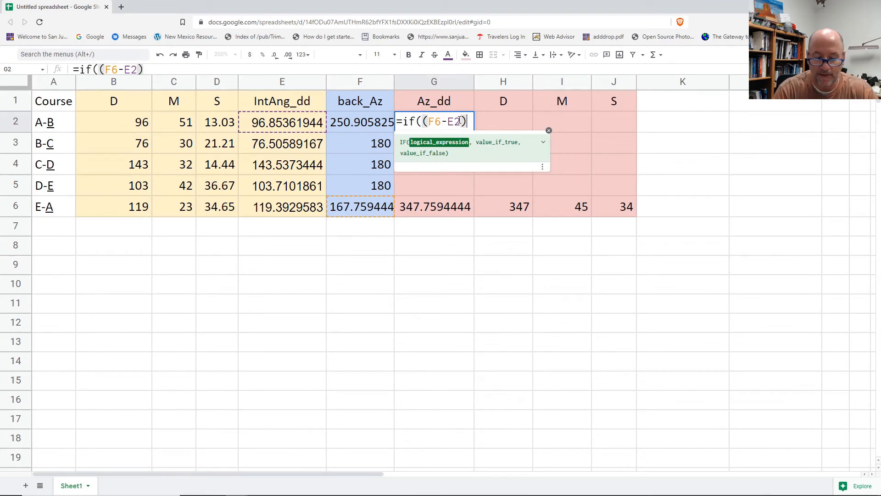
pyautogui.write('<')
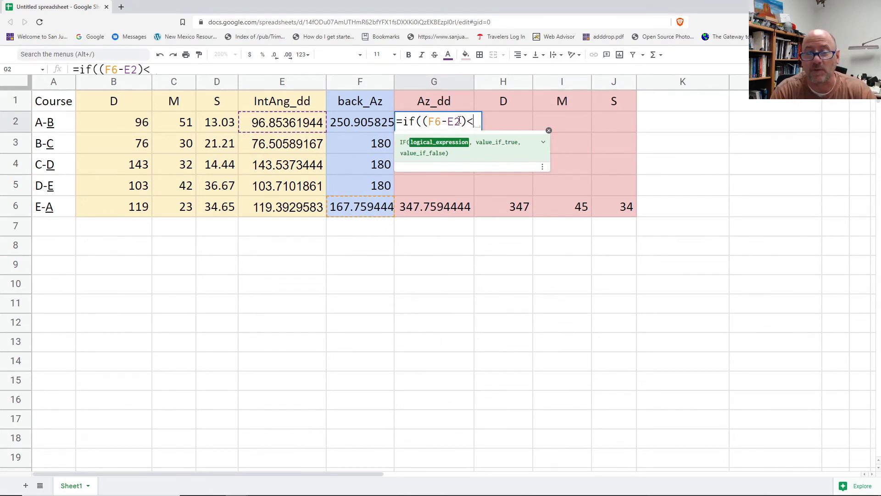
pyautogui.write('0,')
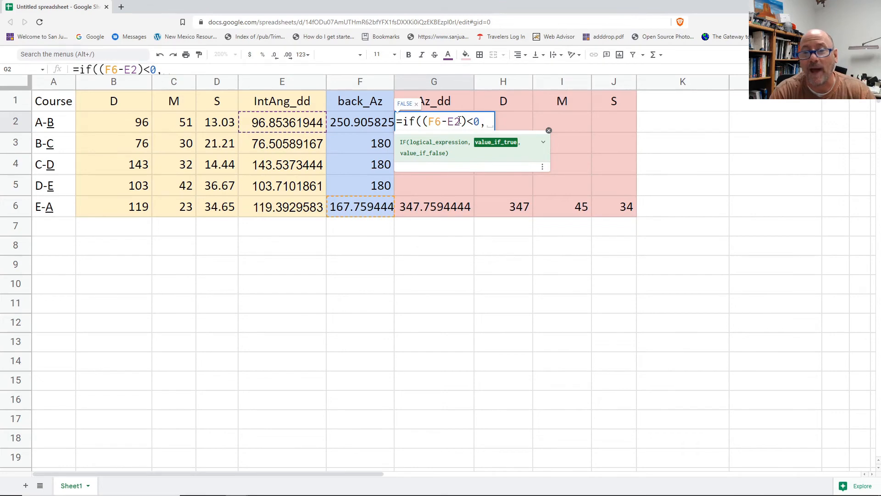
pyautogui.write('f')
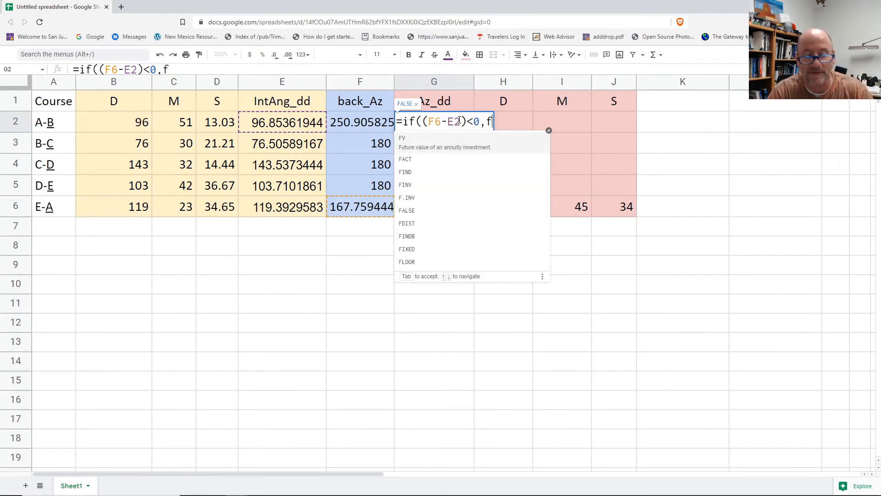
pyautogui.write('6')
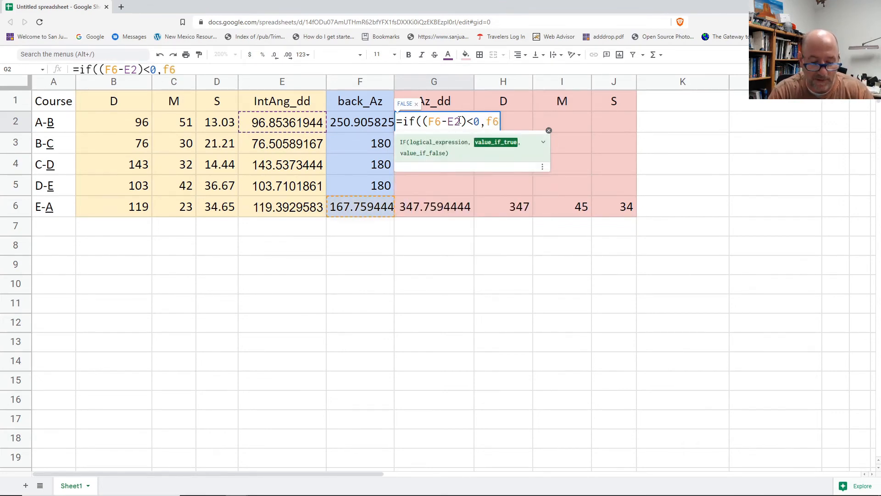
pyautogui.write('-e2')
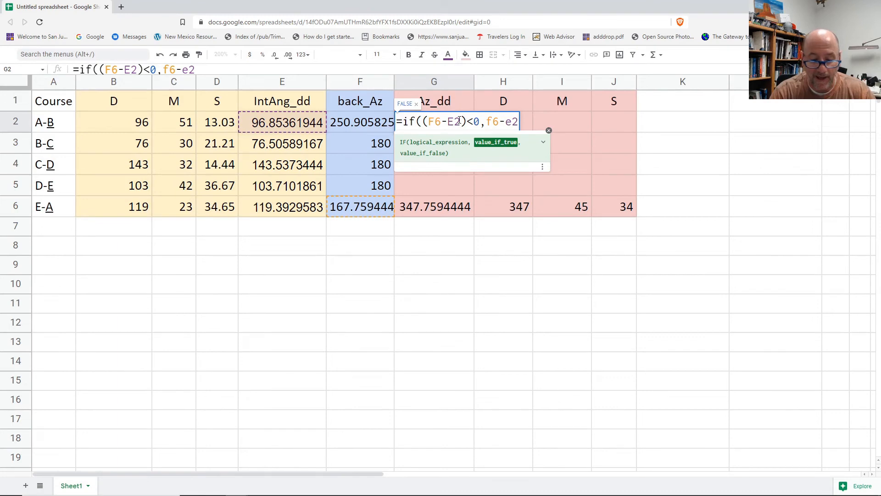
pyautogui.write('+')
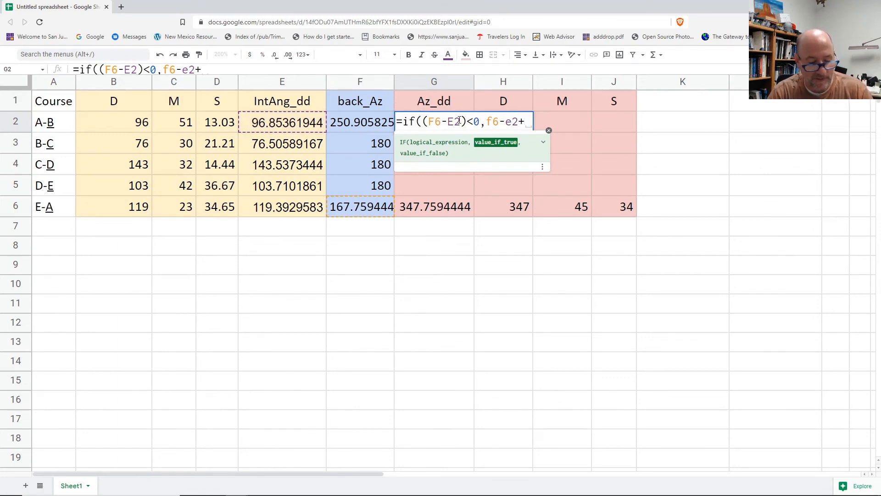
pyautogui.write('360')
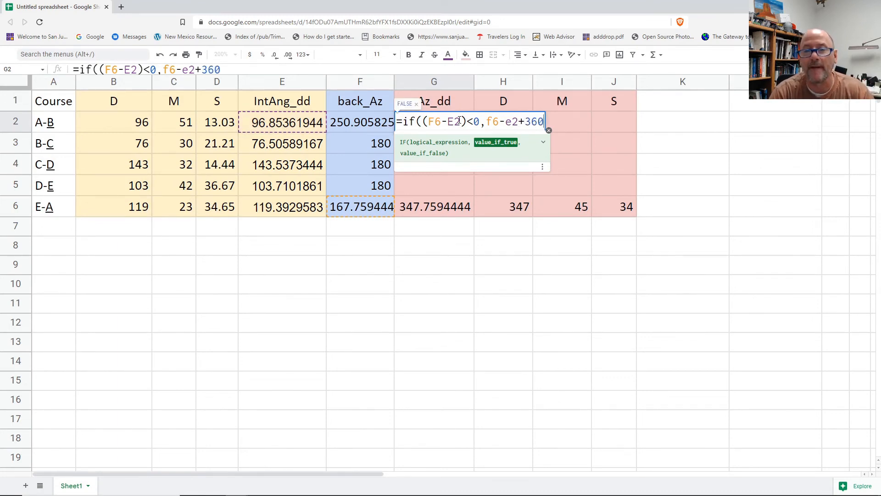
pyautogui.write(',')
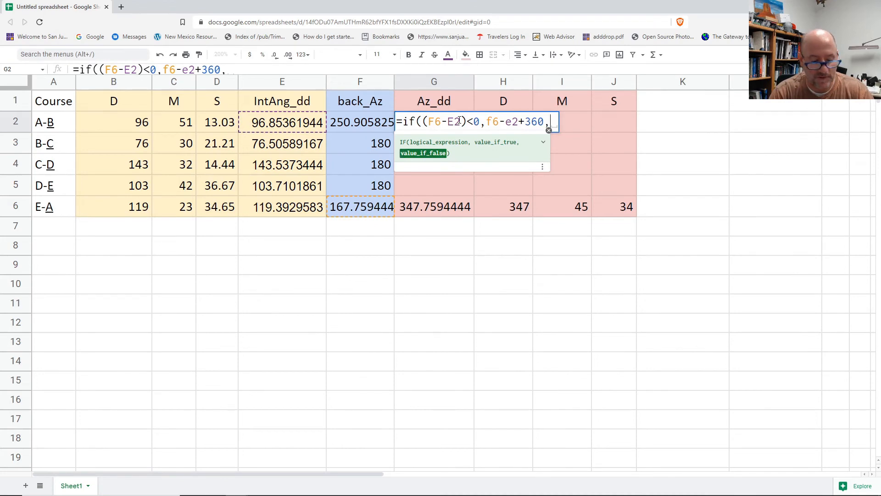
pyautogui.write('f6-')
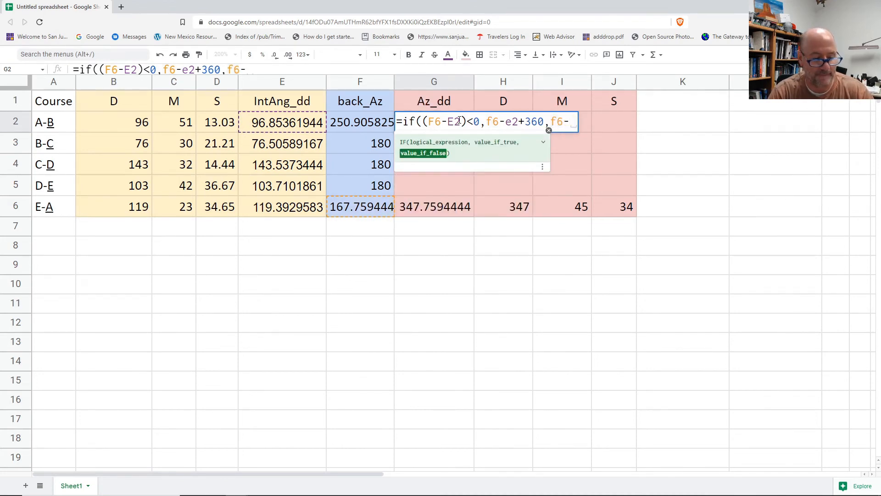
pyautogui.write('e2)')
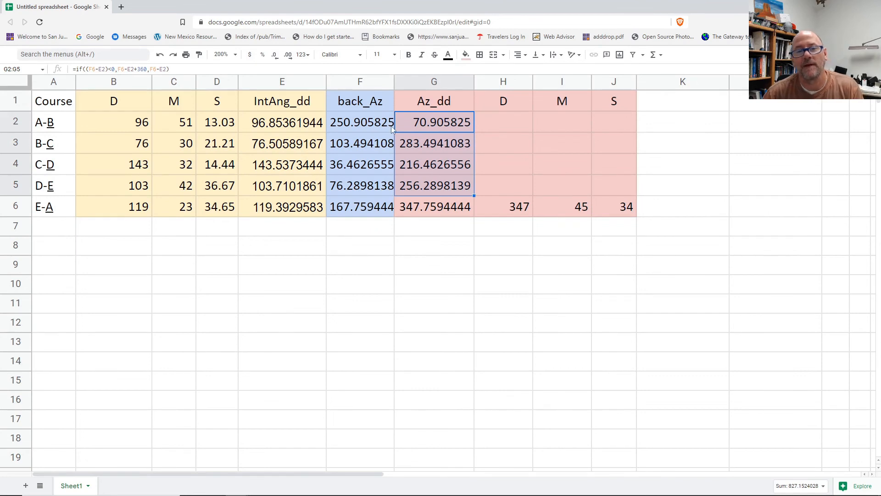
pyautogui.moveTo(349, 149)
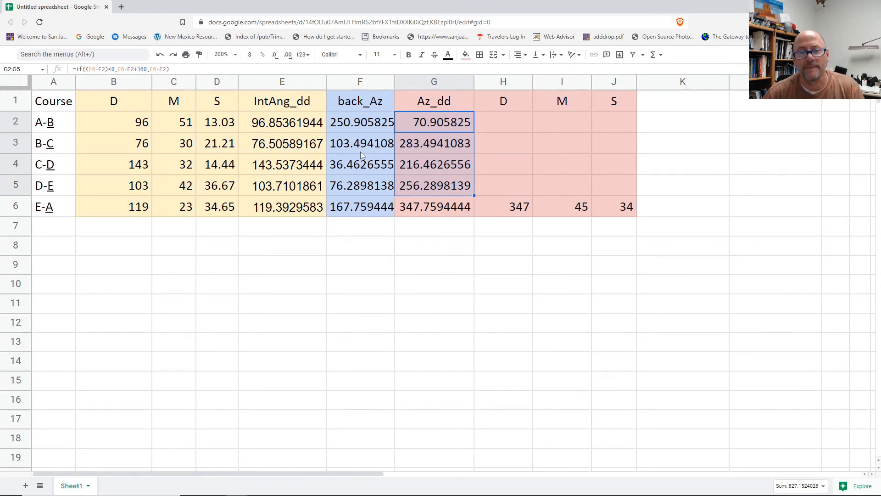
pyautogui.moveTo(352, 147)
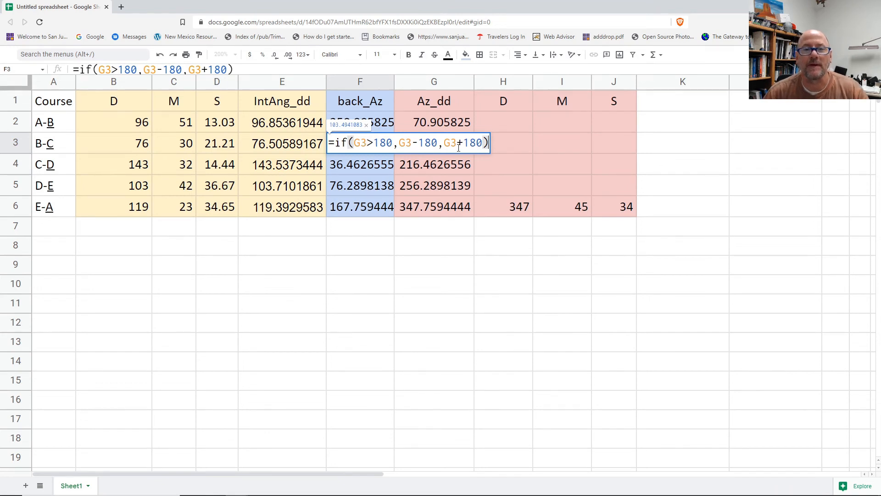
# Step: Fill G2's azimuth formula down to G5 and inspect the A-B and B-C formulas
pyautogui.press('Return')
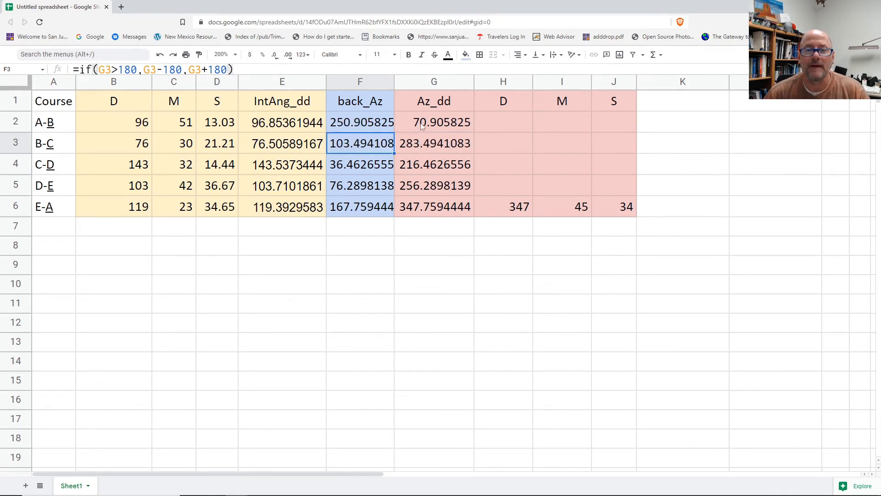
pyautogui.click(433, 122)
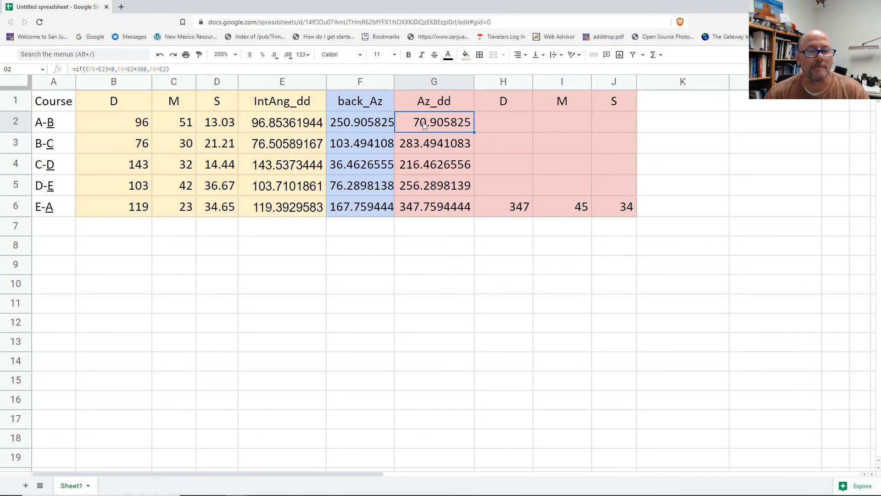
pyautogui.click(435, 143)
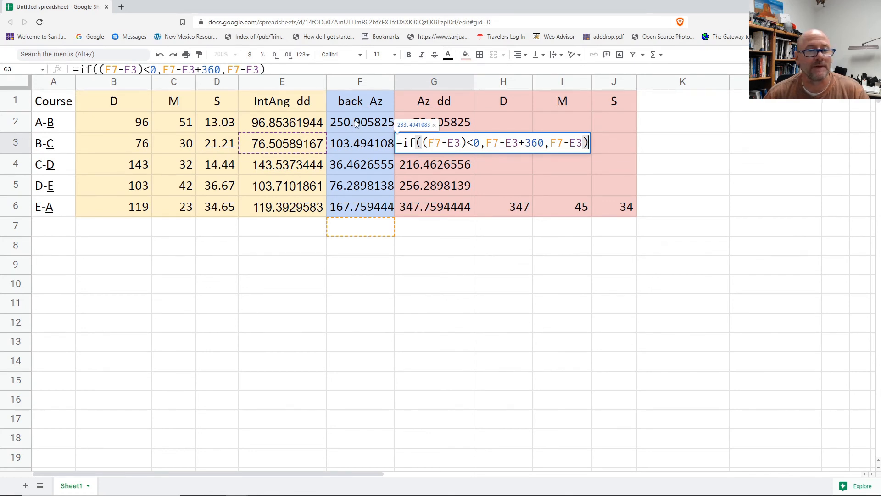
# Step: Edit G3 to =if((F2-E3)<0,F2-E3+360,F2-E3) using the previous course's back azimuth, filled to G5
pyautogui.doubleClick(434, 142)
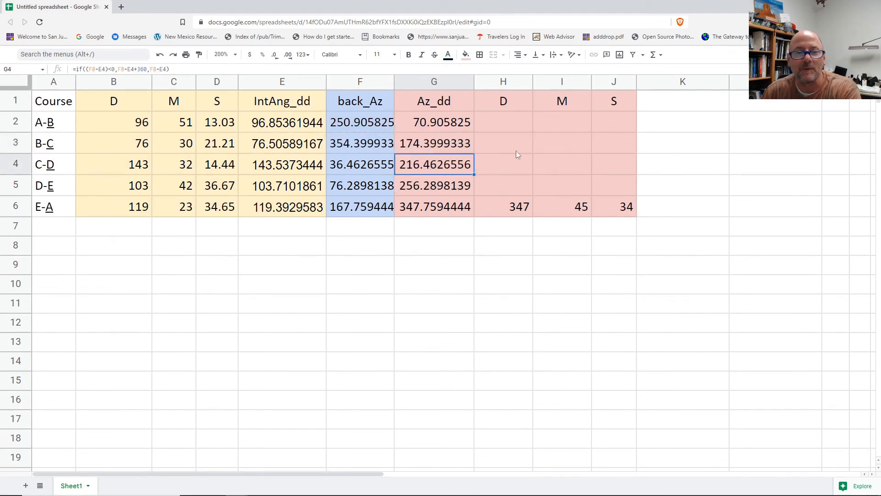
pyautogui.click(360, 122)
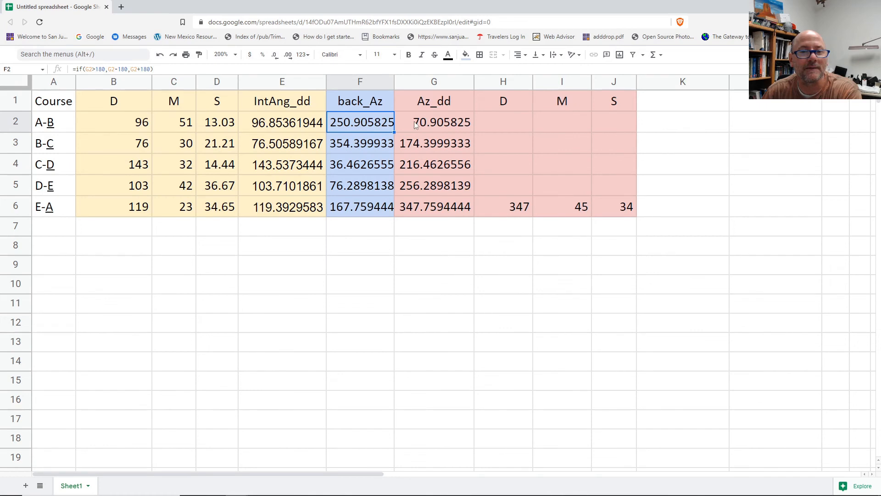
pyautogui.click(433, 122)
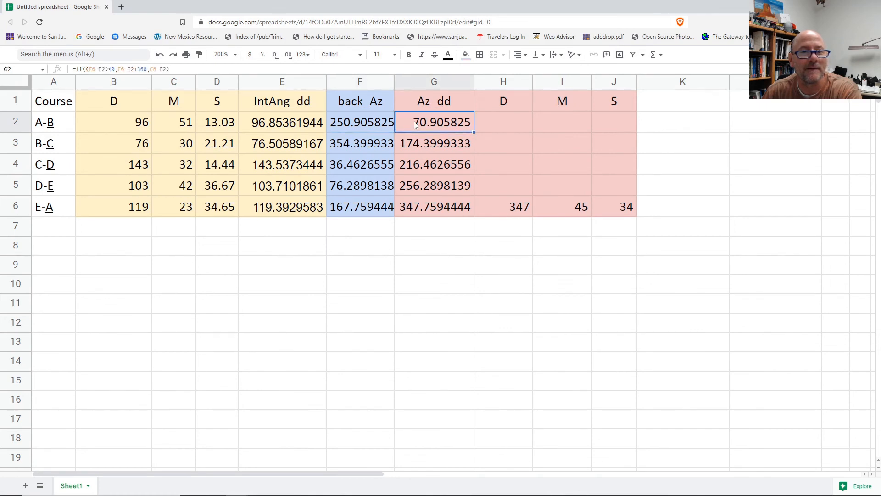
pyautogui.click(434, 143)
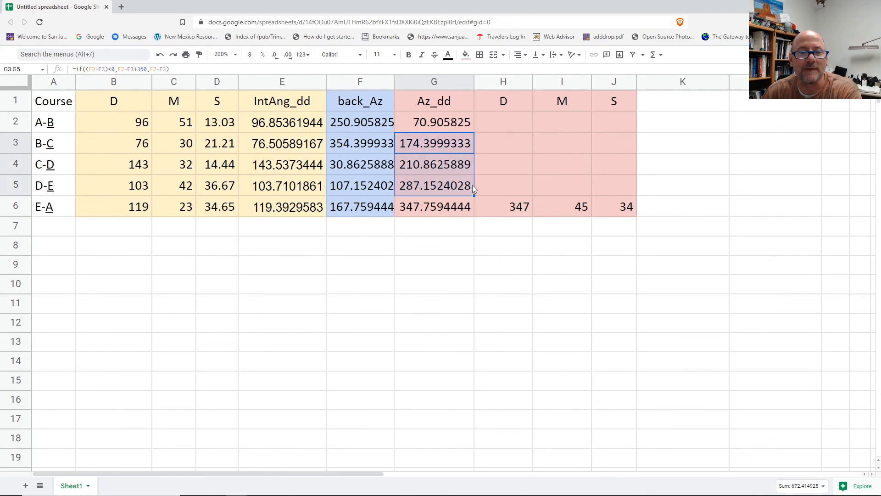
pyautogui.moveTo(452, 155)
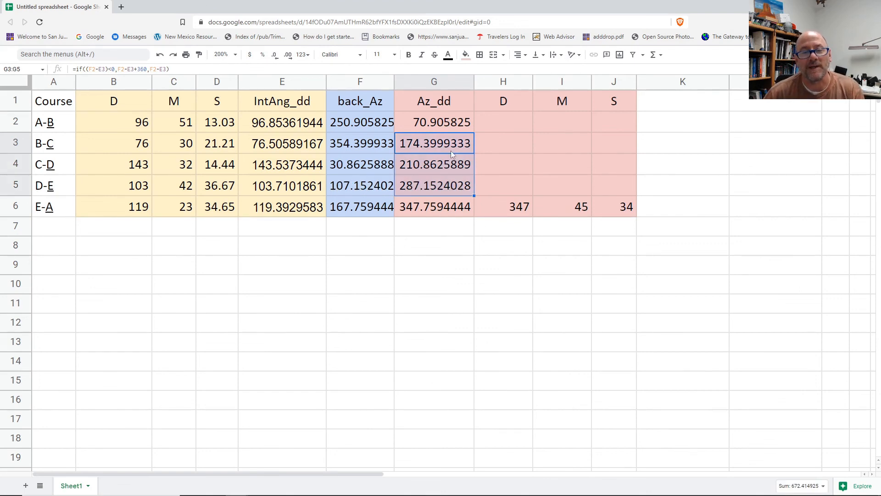
pyautogui.moveTo(364, 144)
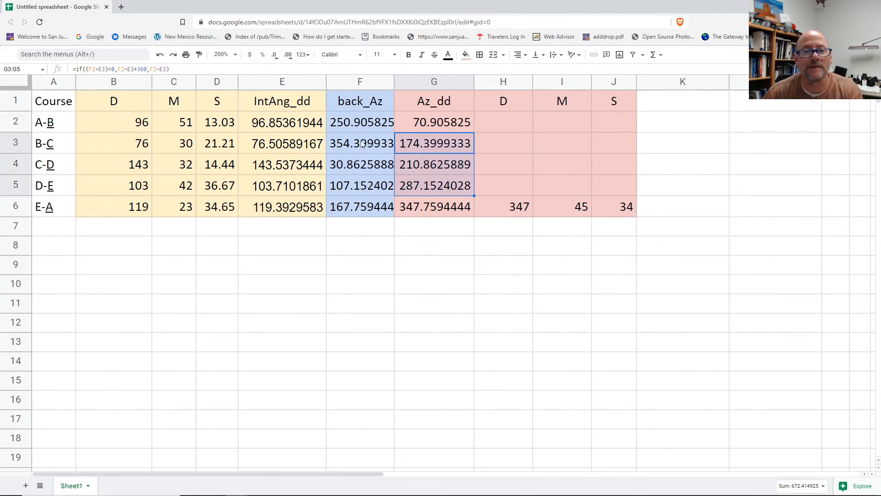
# Step: Verify the corrected azimuths 174.3999333, 210.8625889, 287.1524028 and their back azimuths
pyautogui.click(361, 165)
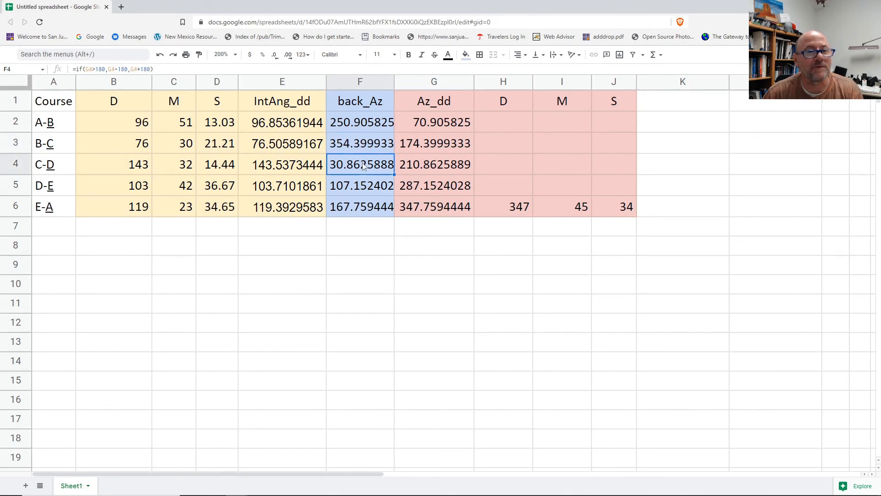
pyautogui.click(360, 186)
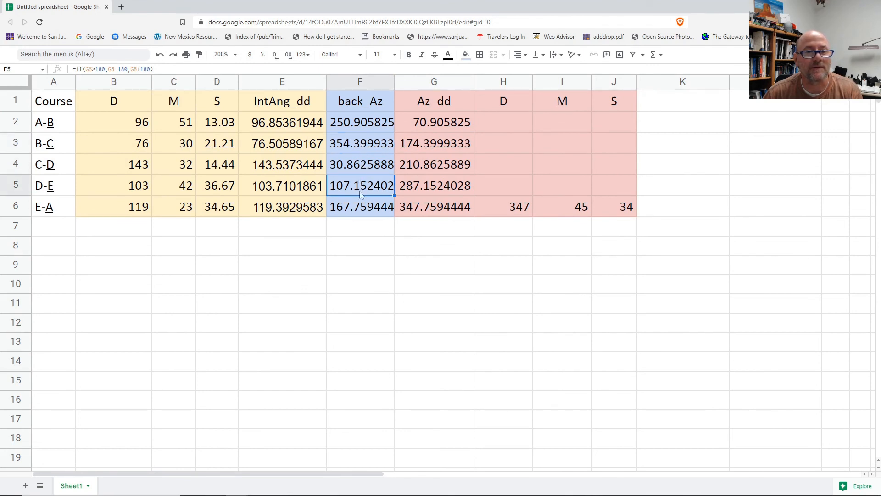
pyautogui.click(434, 122)
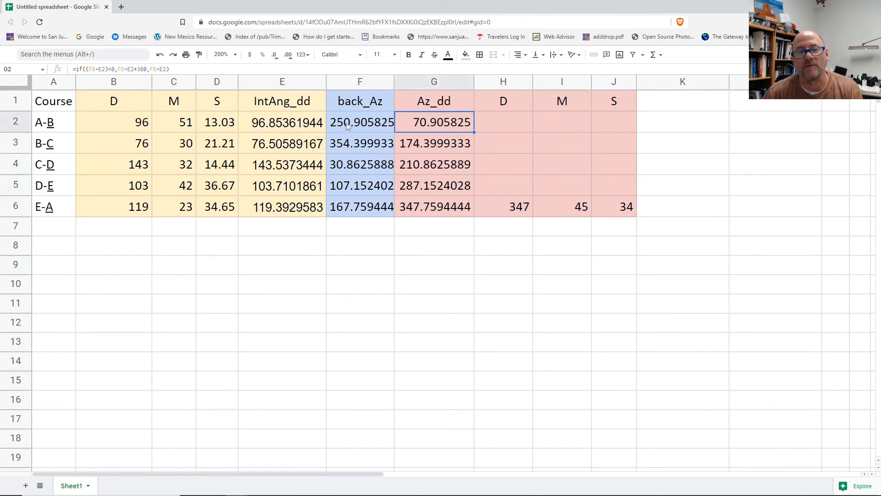
pyautogui.moveTo(419, 126)
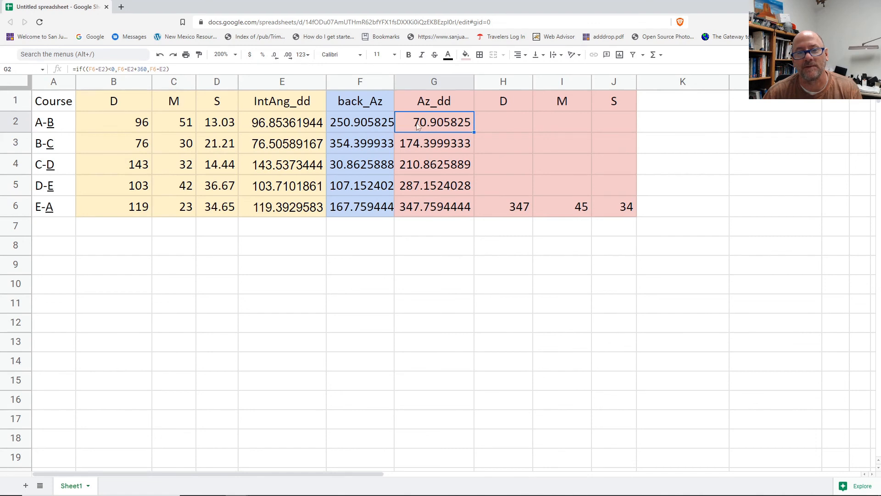
pyautogui.click(434, 143)
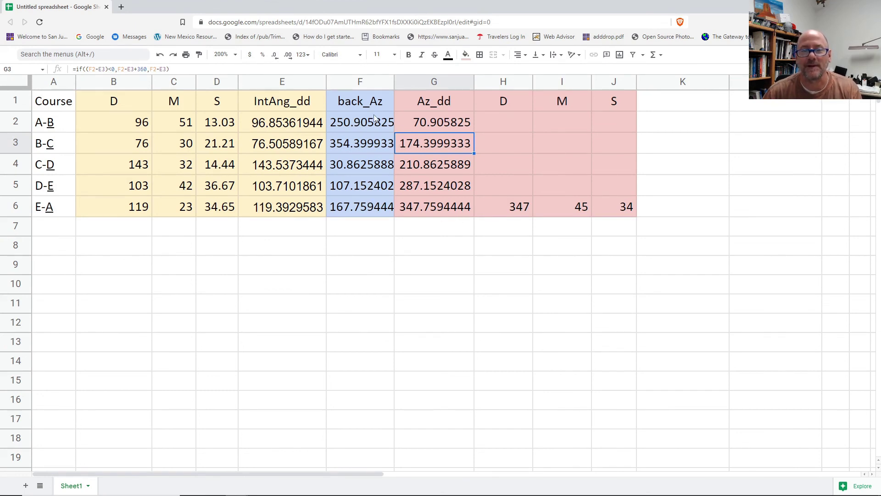
pyautogui.click(503, 122)
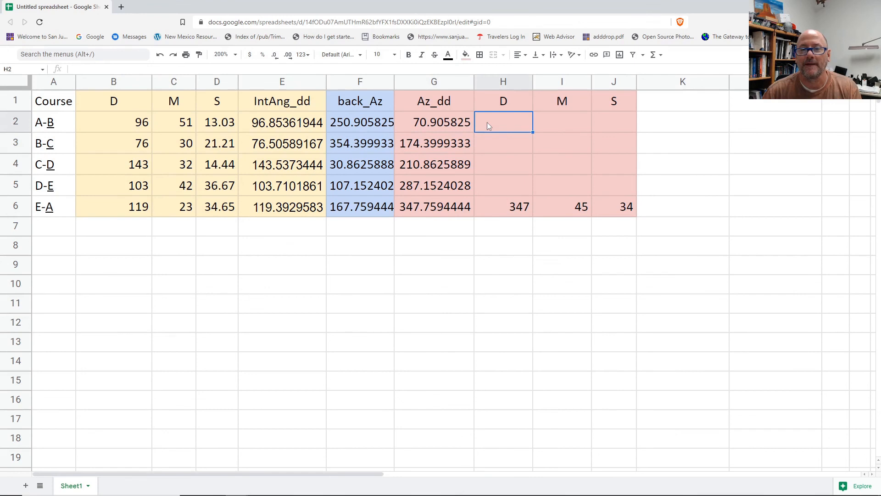
pyautogui.moveTo(630, 129)
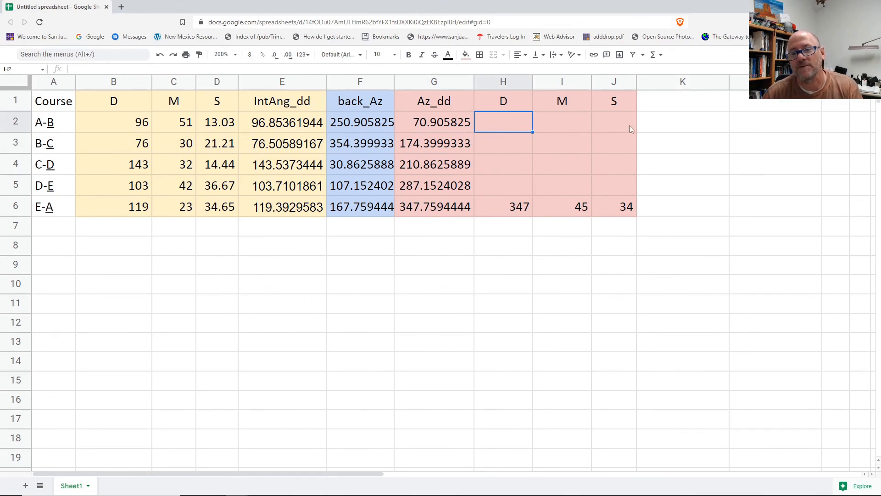
pyautogui.moveTo(506, 128)
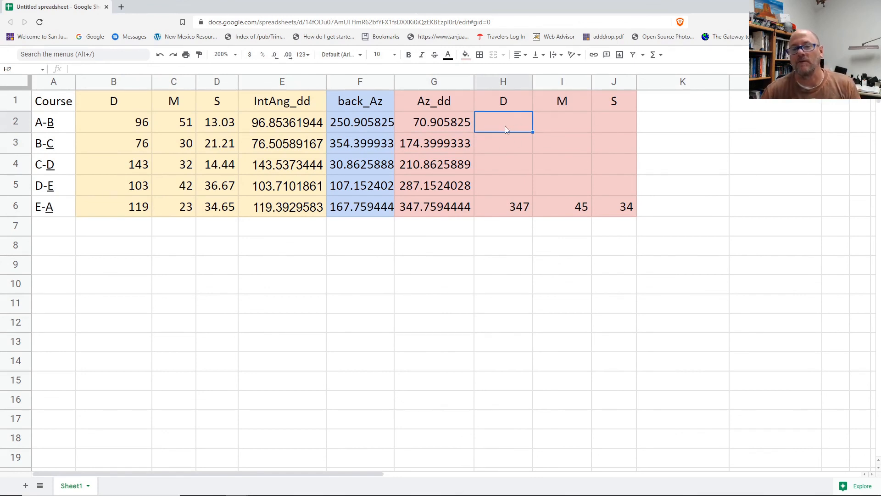